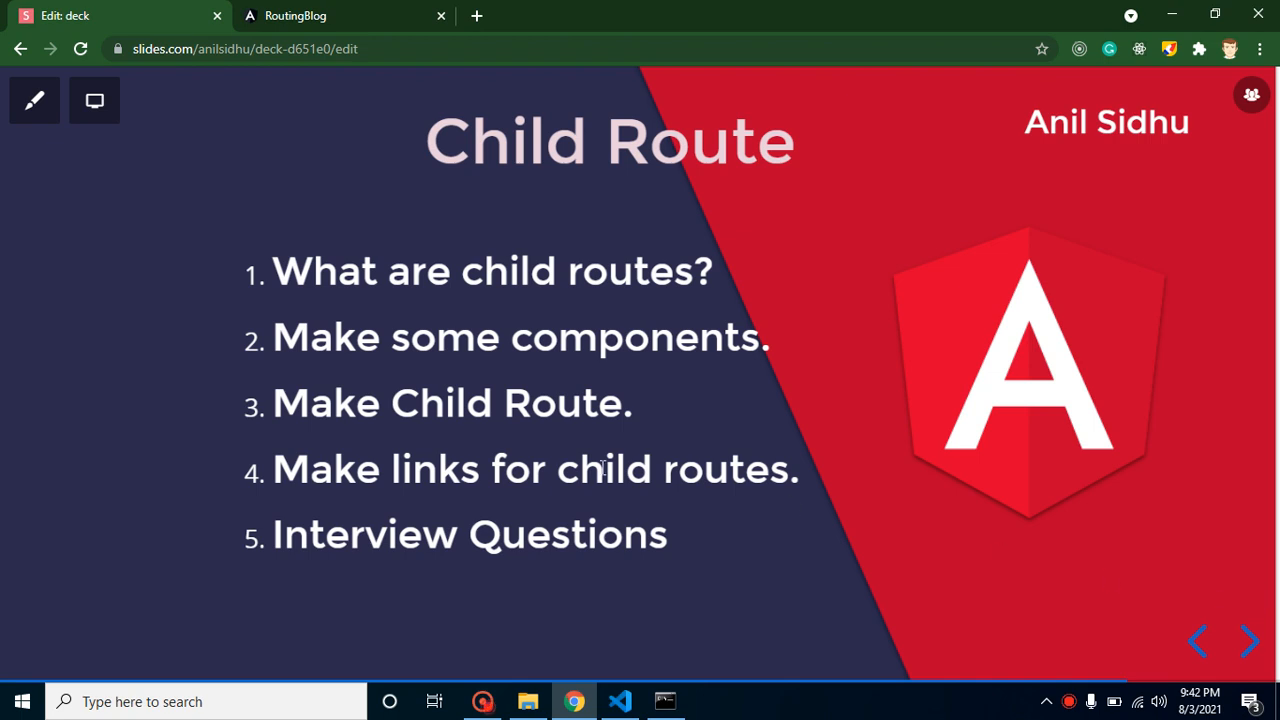
{"action": "mouse_move", "coordinate": [343, 165]}
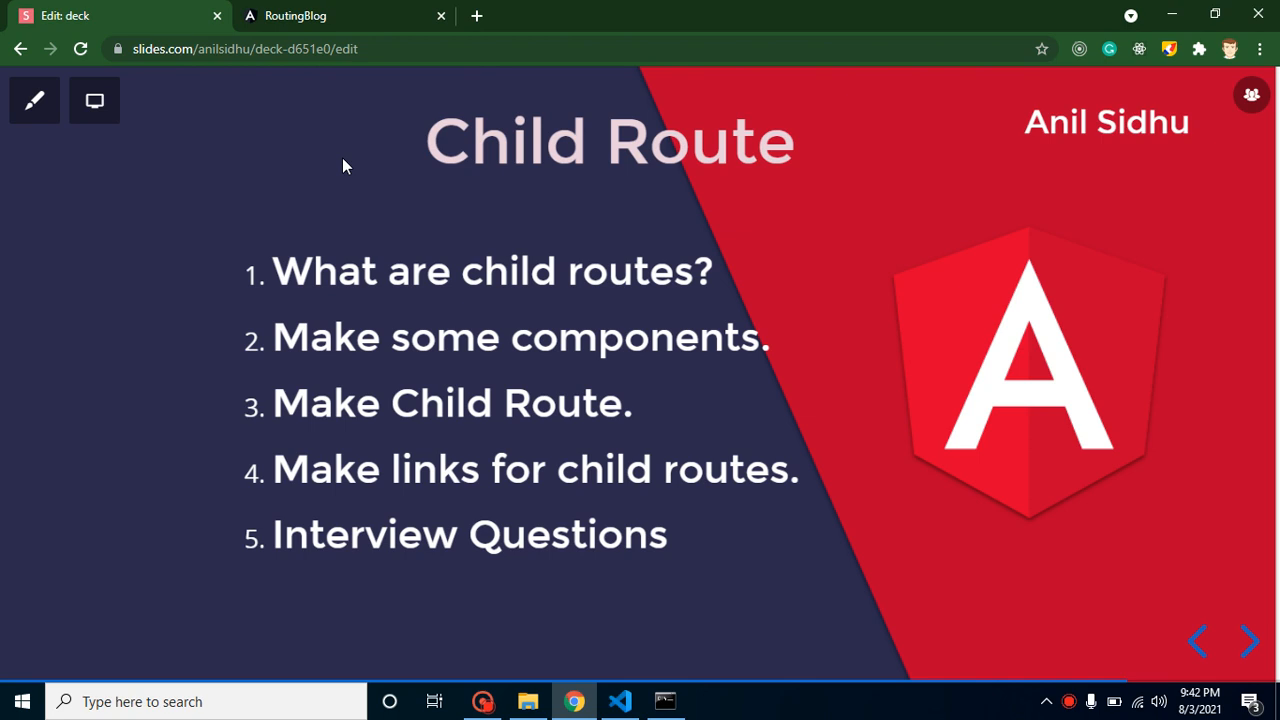
{"action": "mouse_move", "coordinate": [585, 280]}
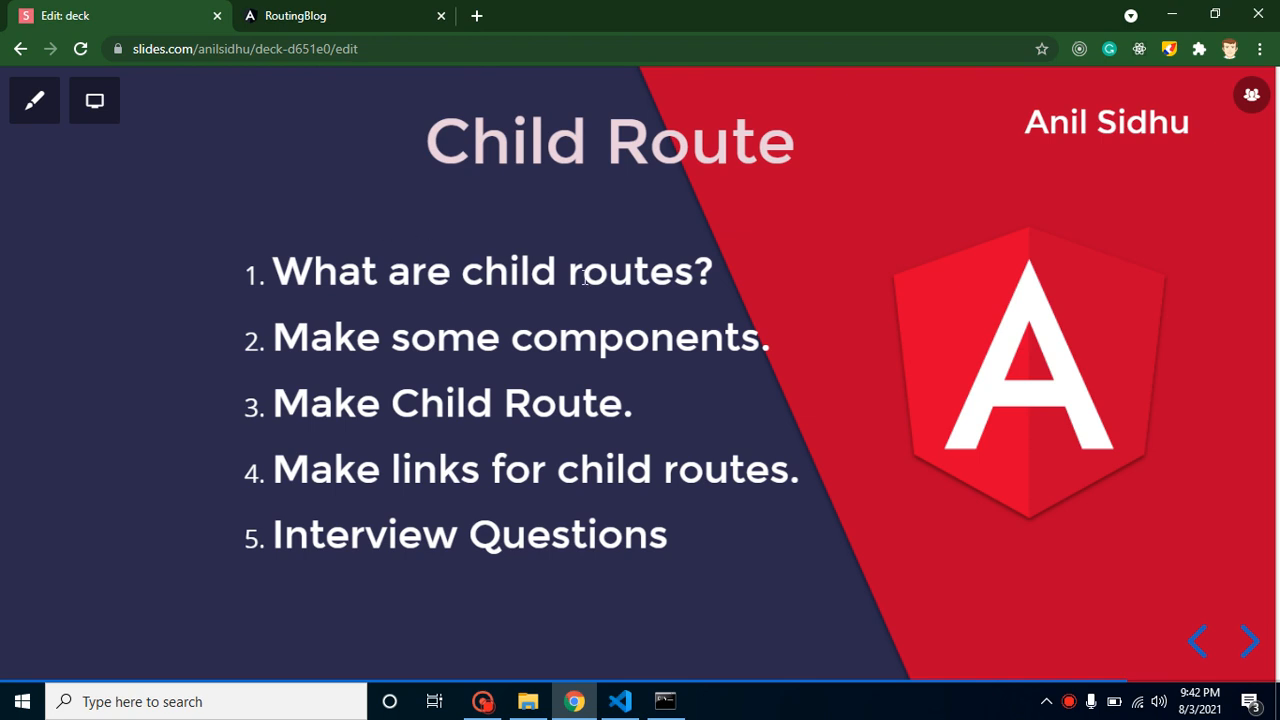
Bring up the RoutingBlog tab at localhost:4200/about to review the existing links.
{"action": "double_click", "coordinate": [590, 337]}
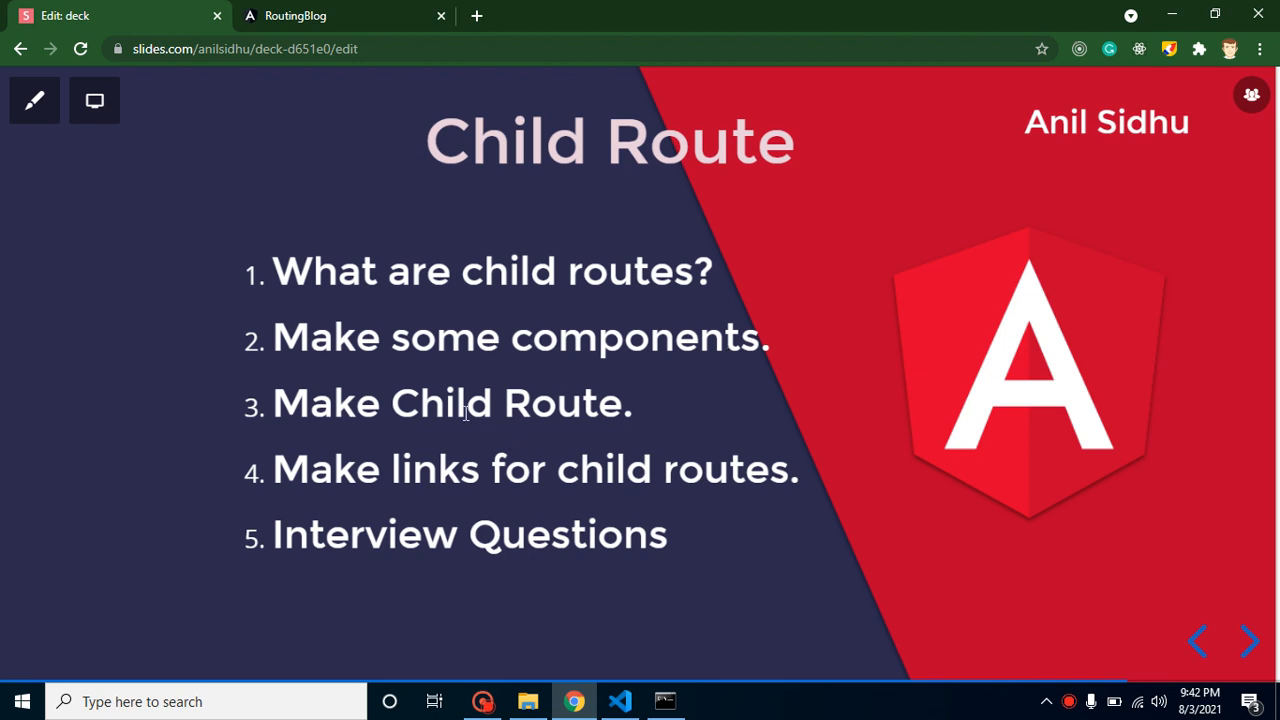
{"action": "mouse_move", "coordinate": [668, 308]}
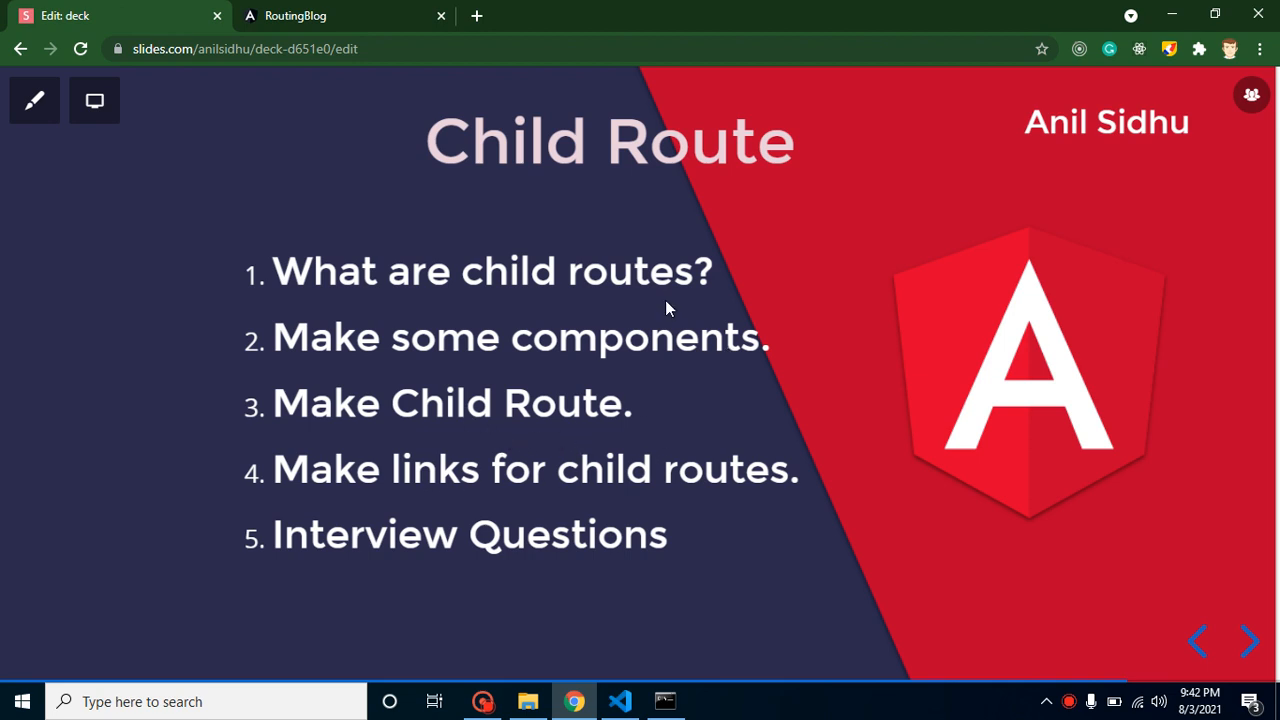
{"action": "mouse_move", "coordinate": [640, 591]}
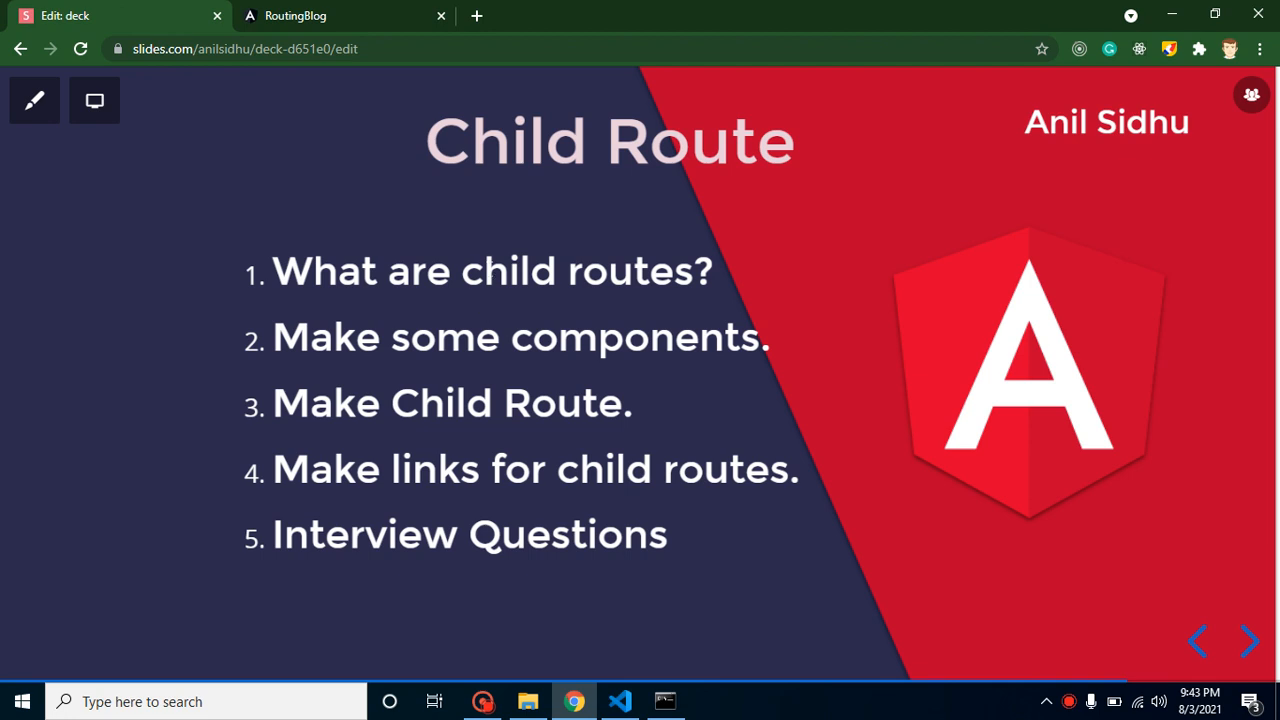
{"action": "mouse_move", "coordinate": [313, 16]}
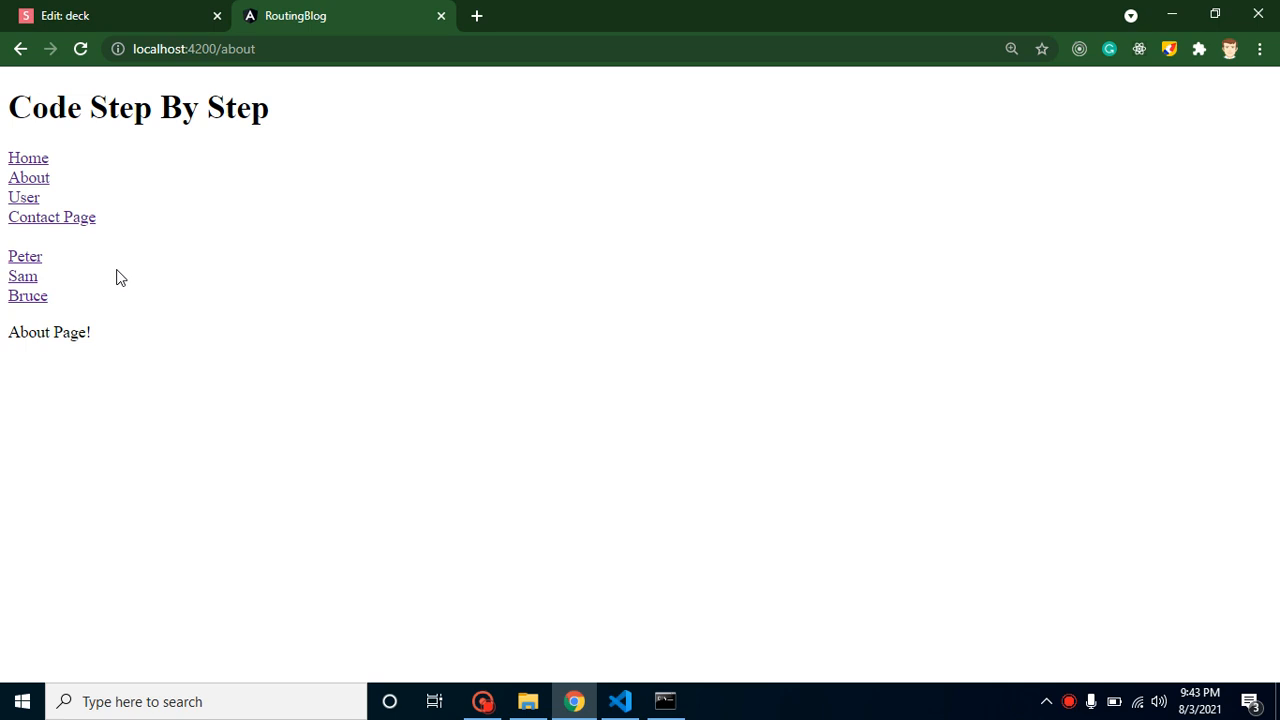
{"action": "mouse_move", "coordinate": [10, 152]}
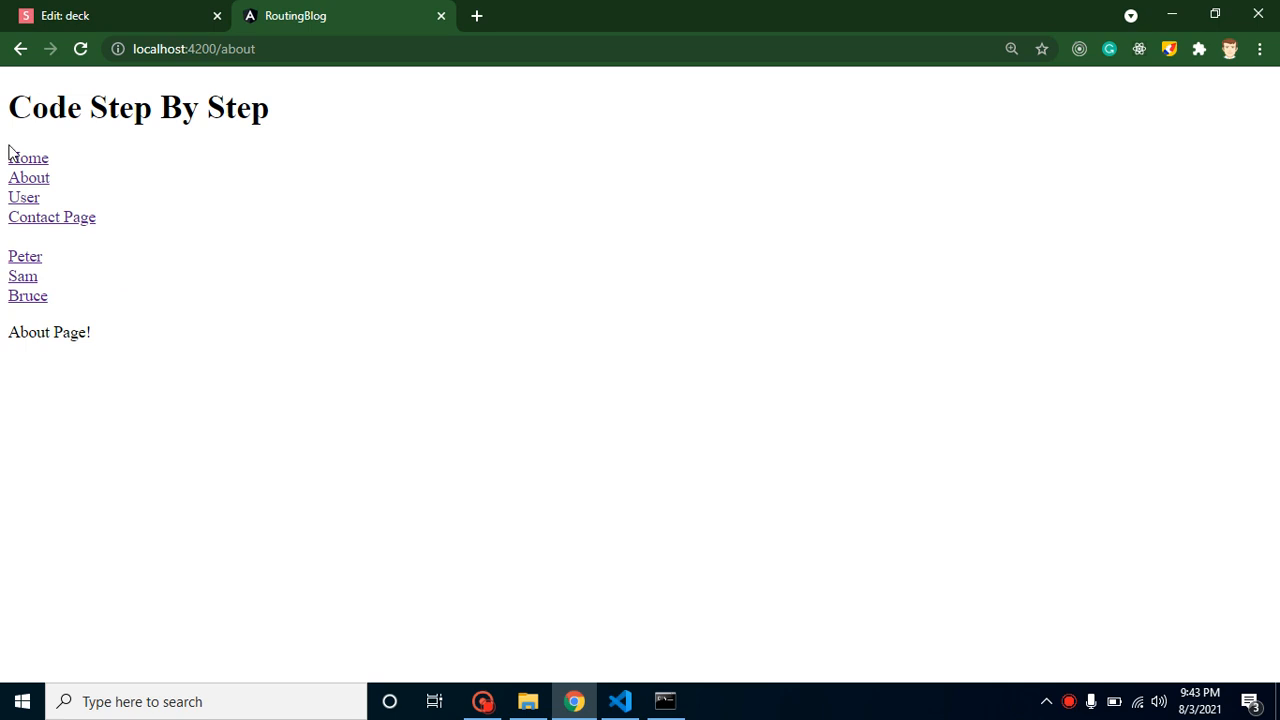
{"action": "mouse_move", "coordinate": [51, 217]}
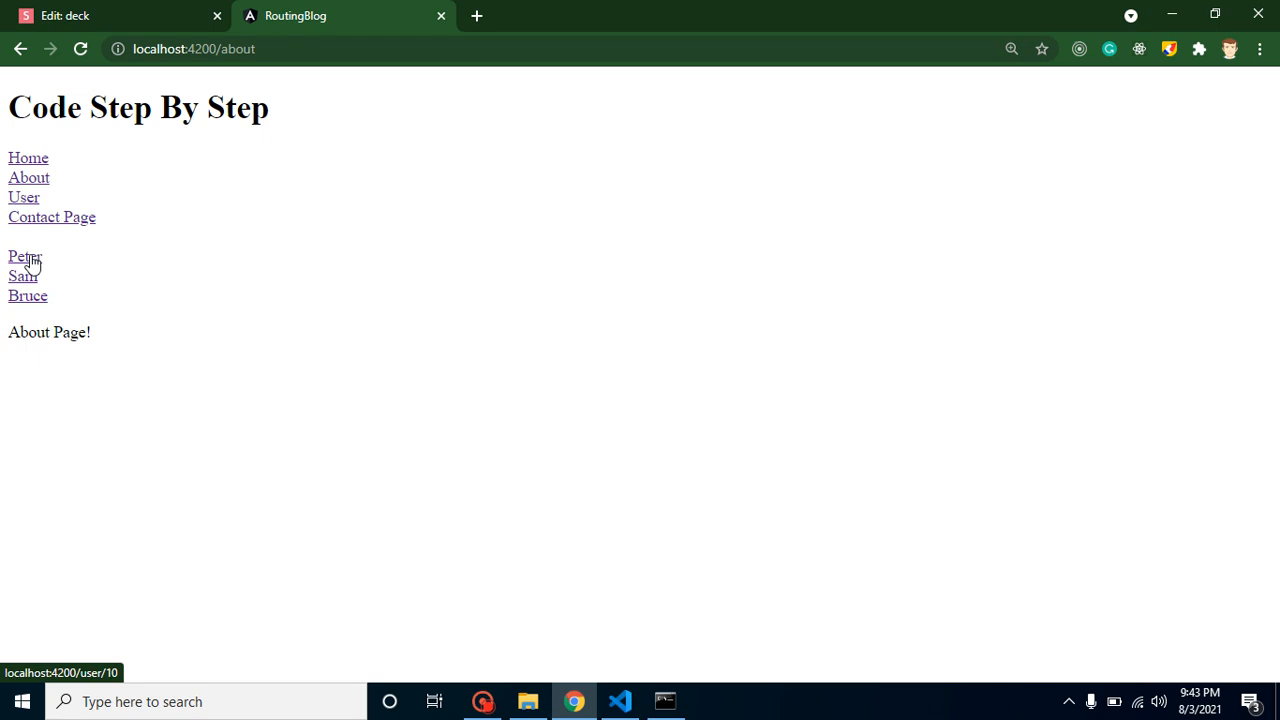
{"action": "mouse_move", "coordinate": [28, 177]}
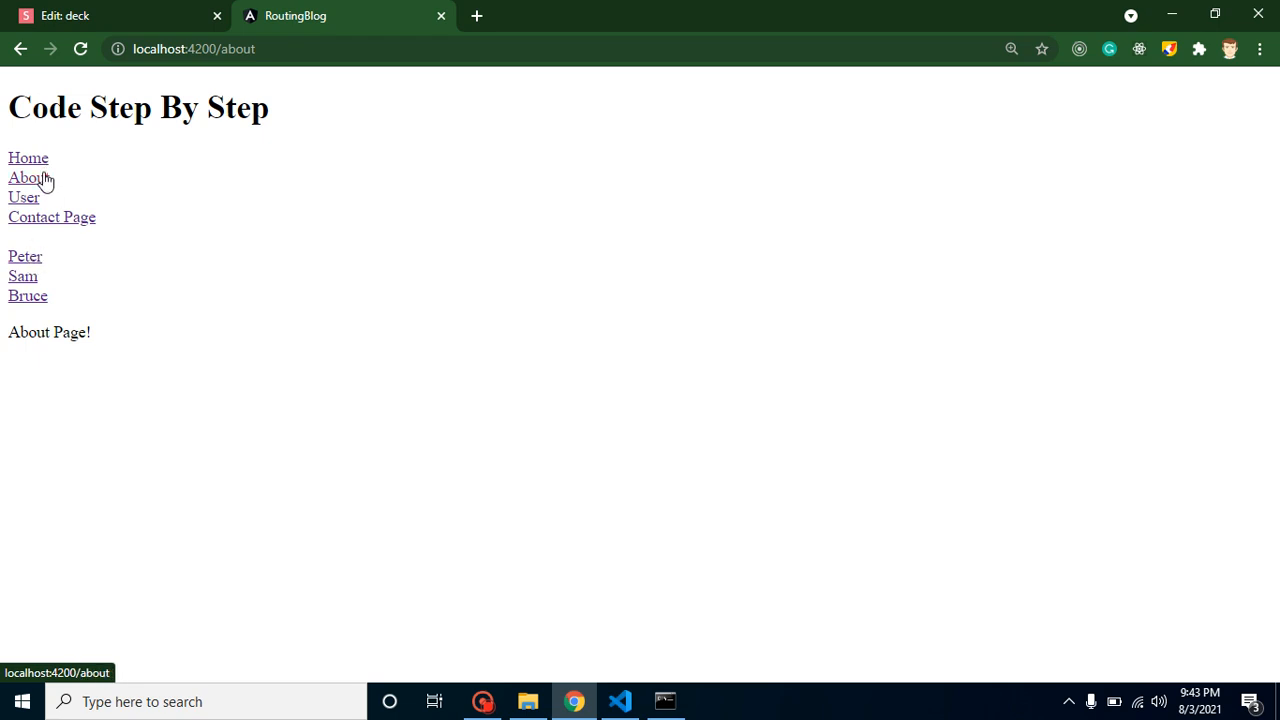
{"action": "mouse_move", "coordinate": [188, 388]}
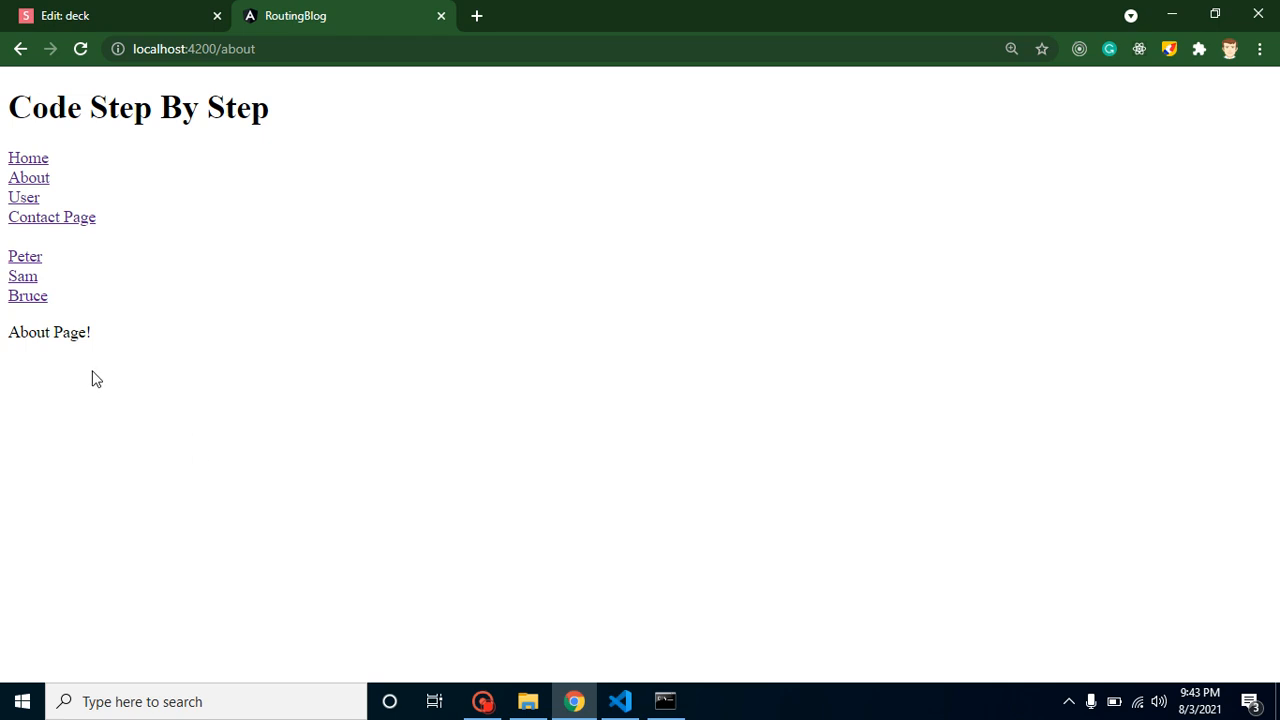
{"action": "mouse_move", "coordinate": [799, 430]}
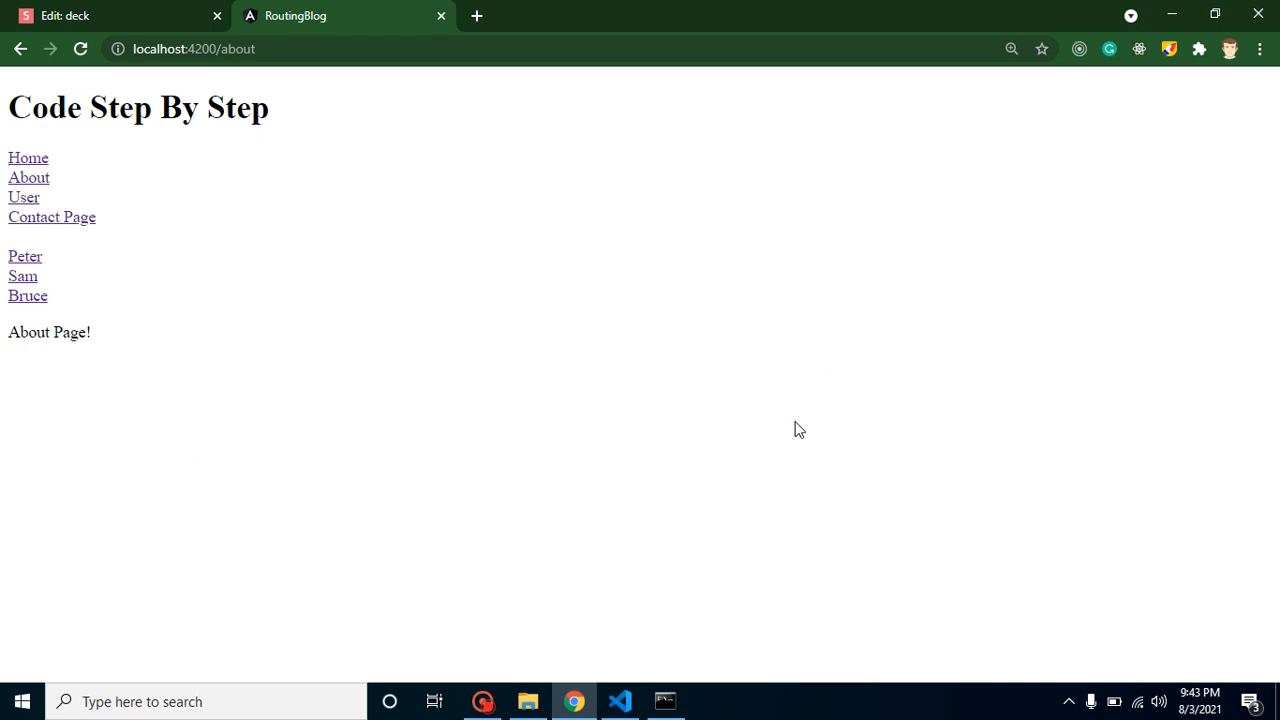
{"action": "mouse_move", "coordinate": [1056, 424]}
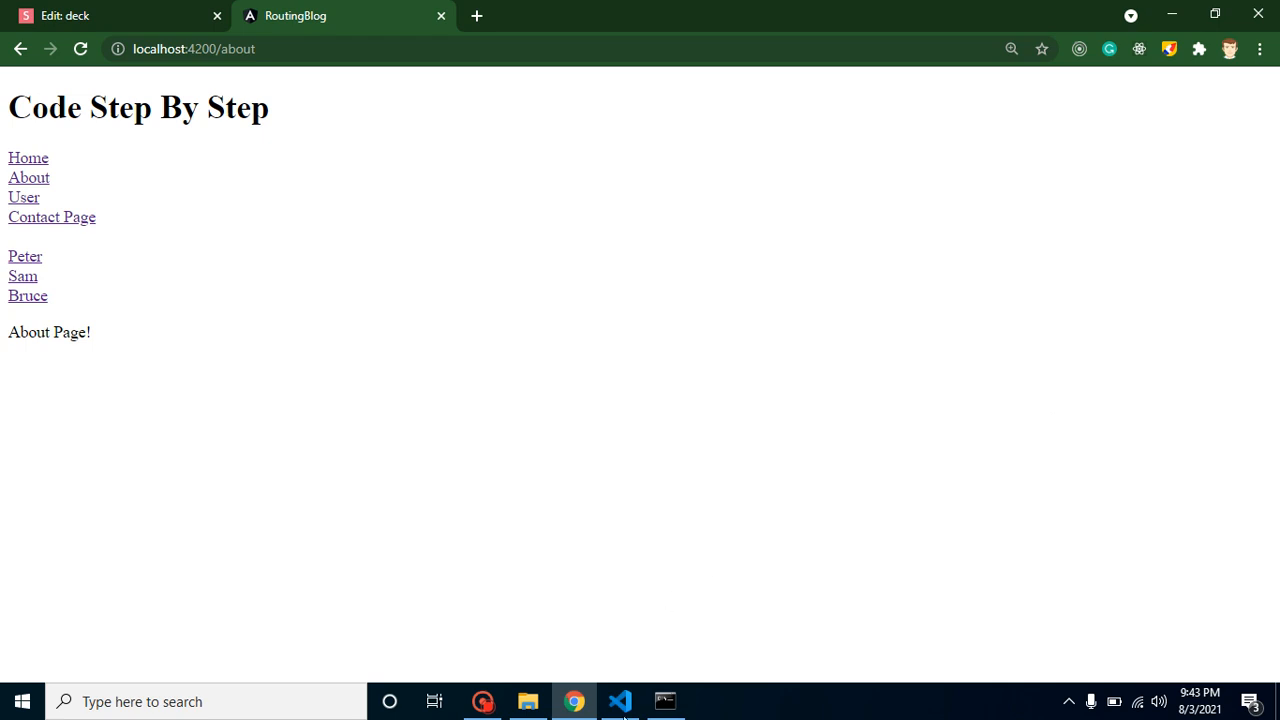
Run ng g c about-company and ng g c about-me in a new terminal, then close it.
{"action": "left_click", "coordinate": [620, 701]}
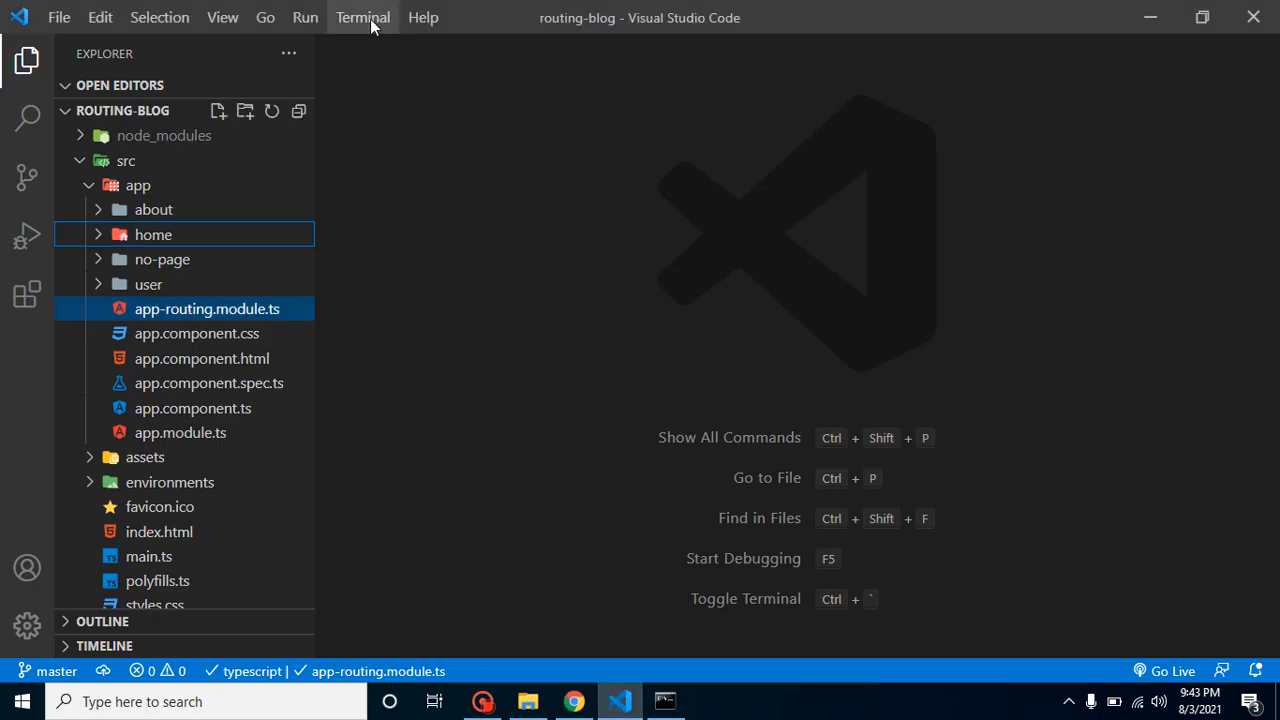
{"action": "left_click", "coordinate": [362, 17]}
{"action": "type", "text": "ng g c"}
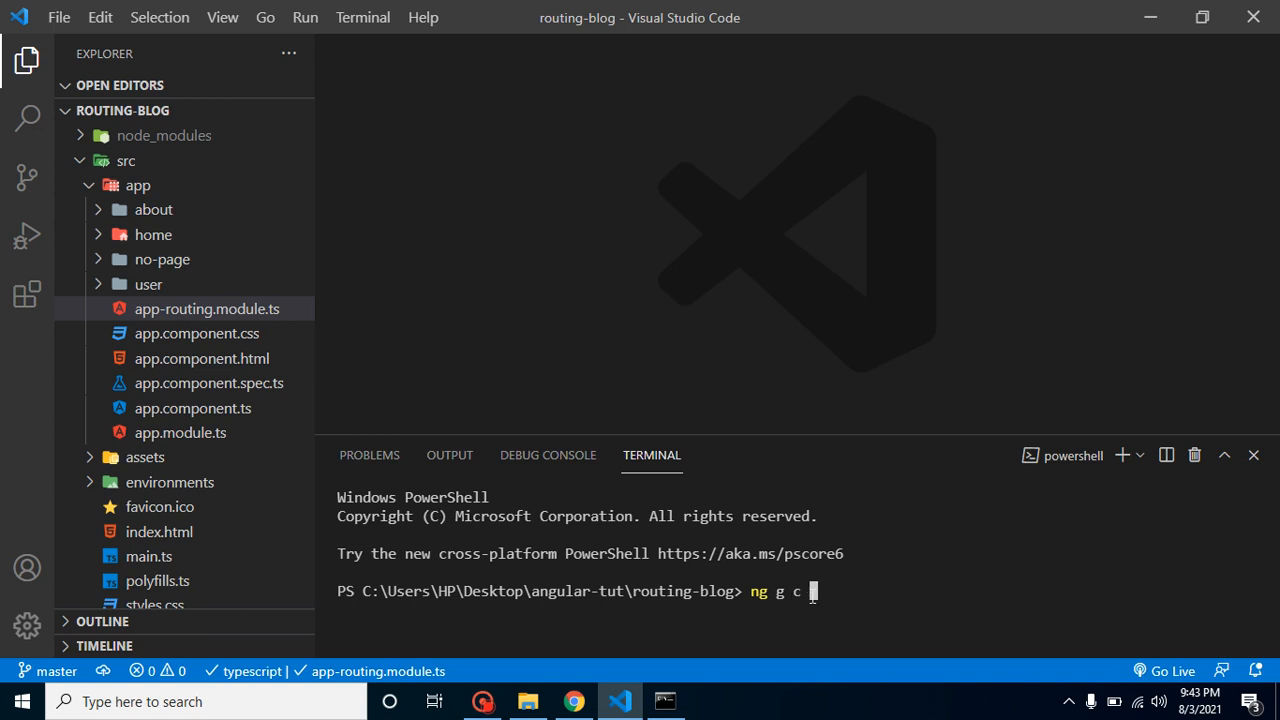
{"action": "type", "text": "about"}
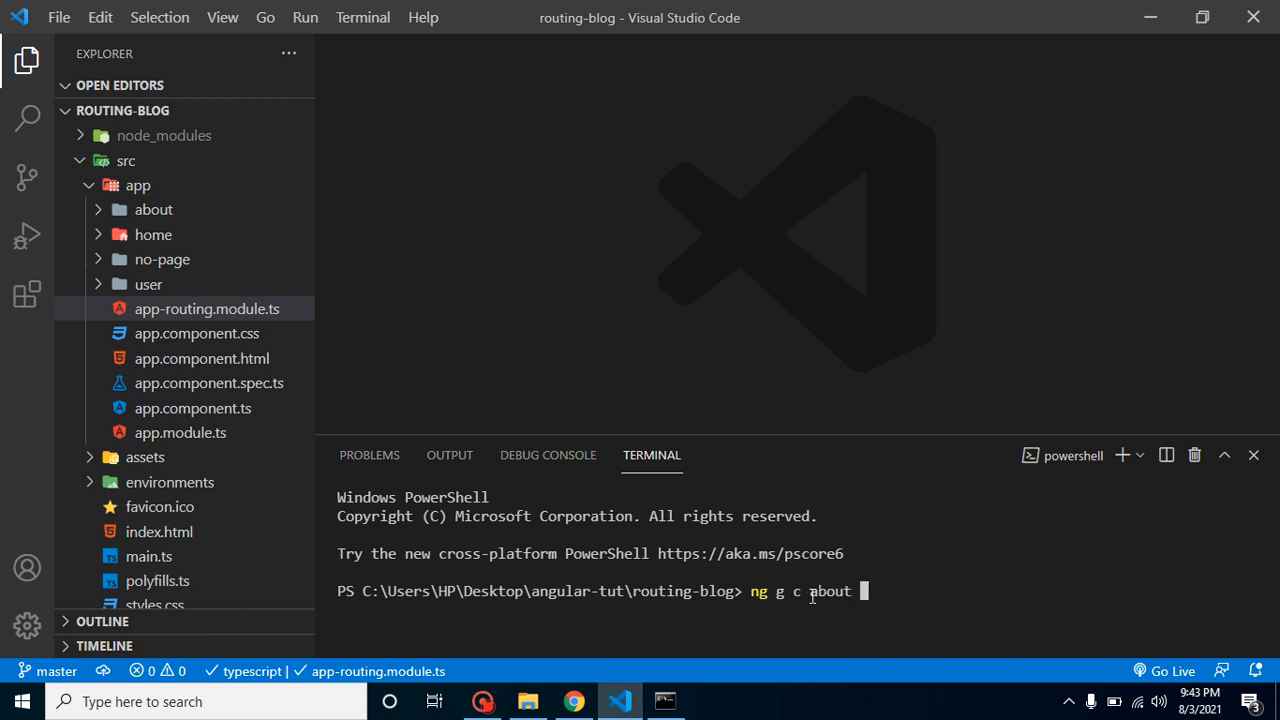
{"action": "type", "text": "-company"}
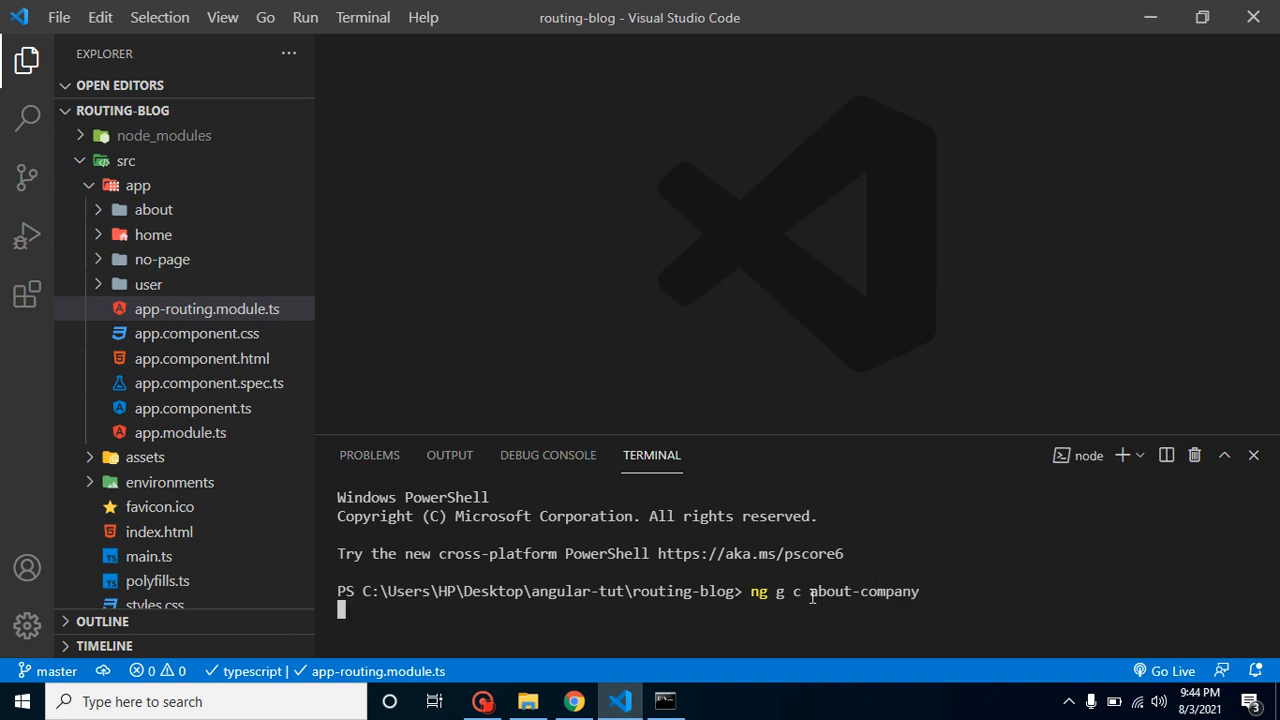
{"action": "key", "text": "Enter"}
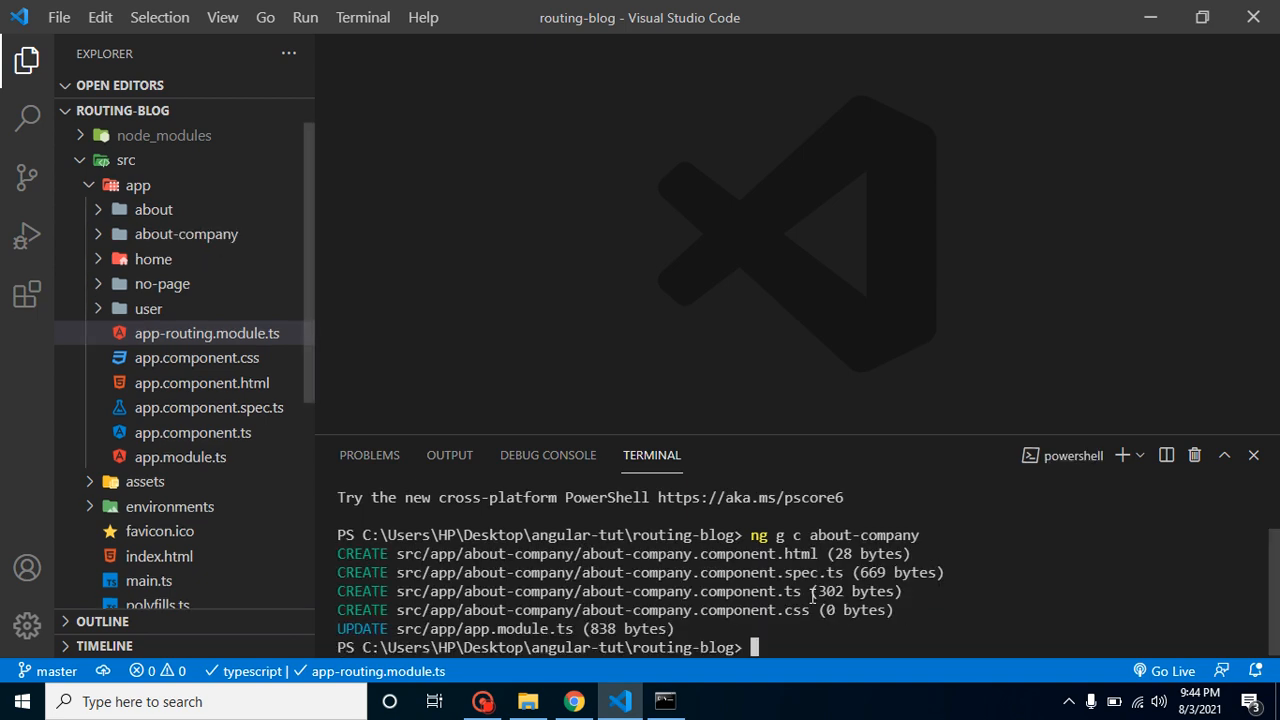
{"action": "type", "text": "ng g c about-compa"}
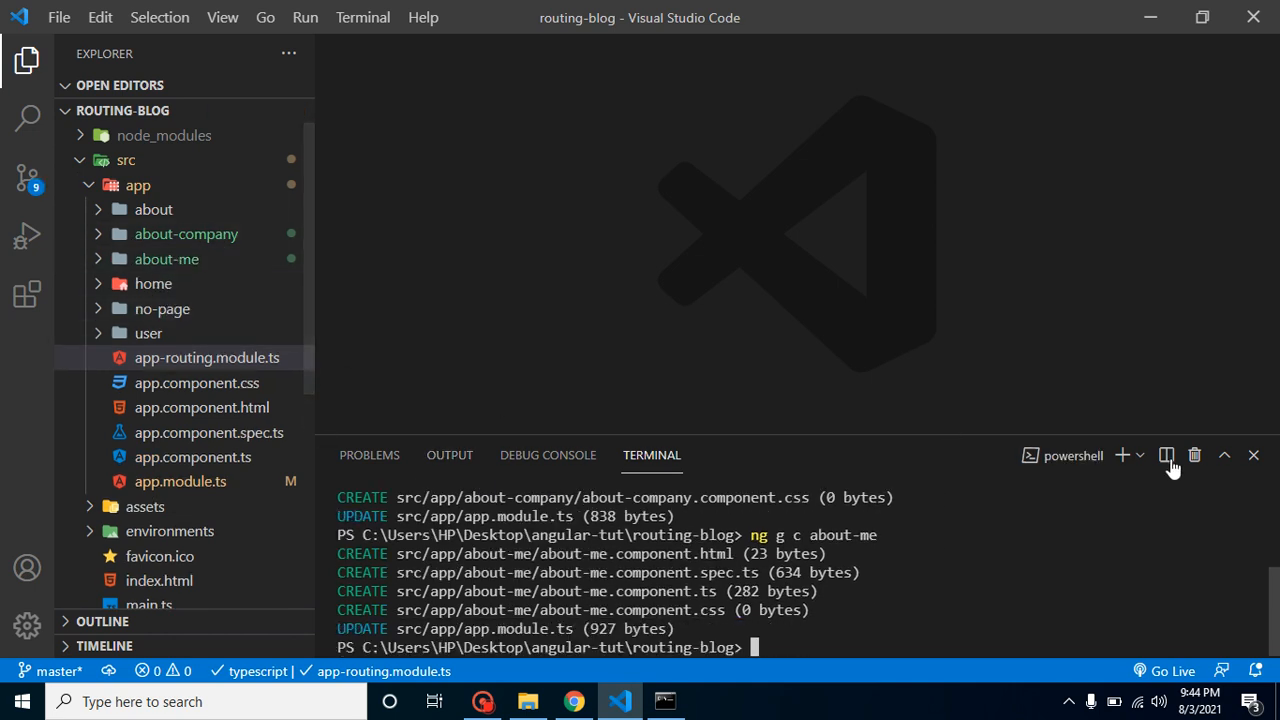
{"action": "mouse_move", "coordinate": [1194, 455]}
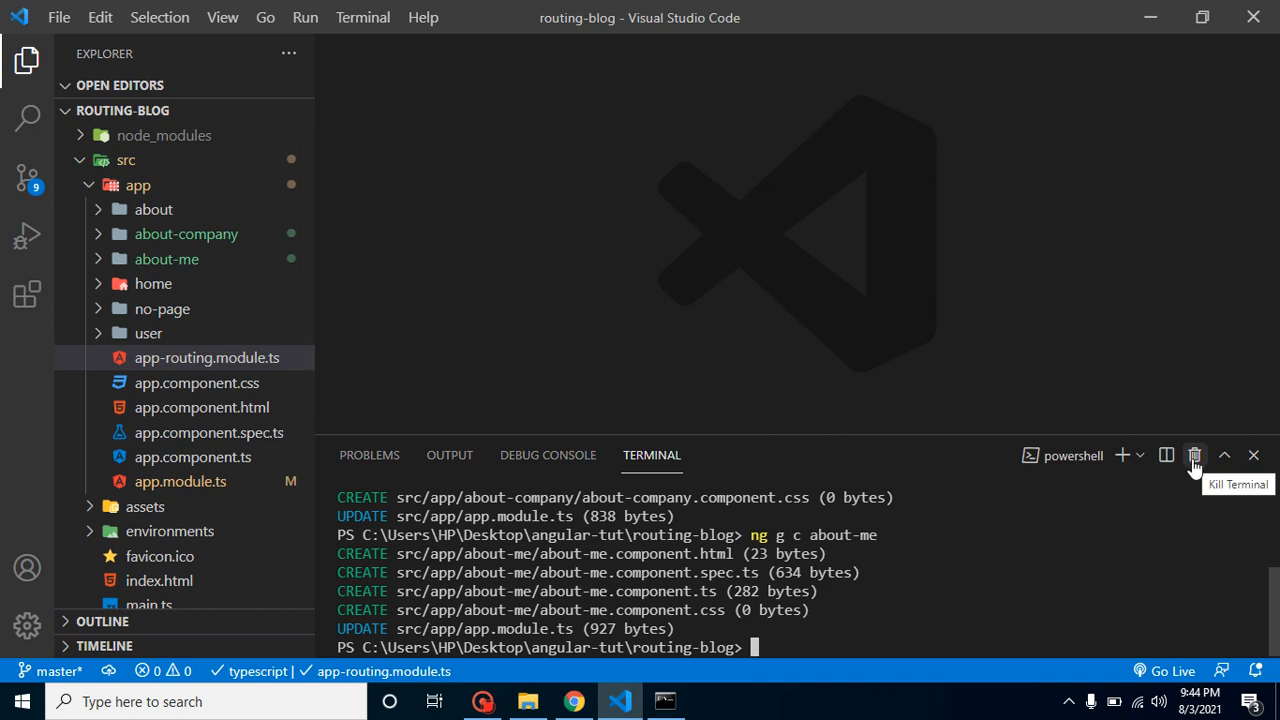
{"action": "left_click", "coordinate": [1194, 455]}
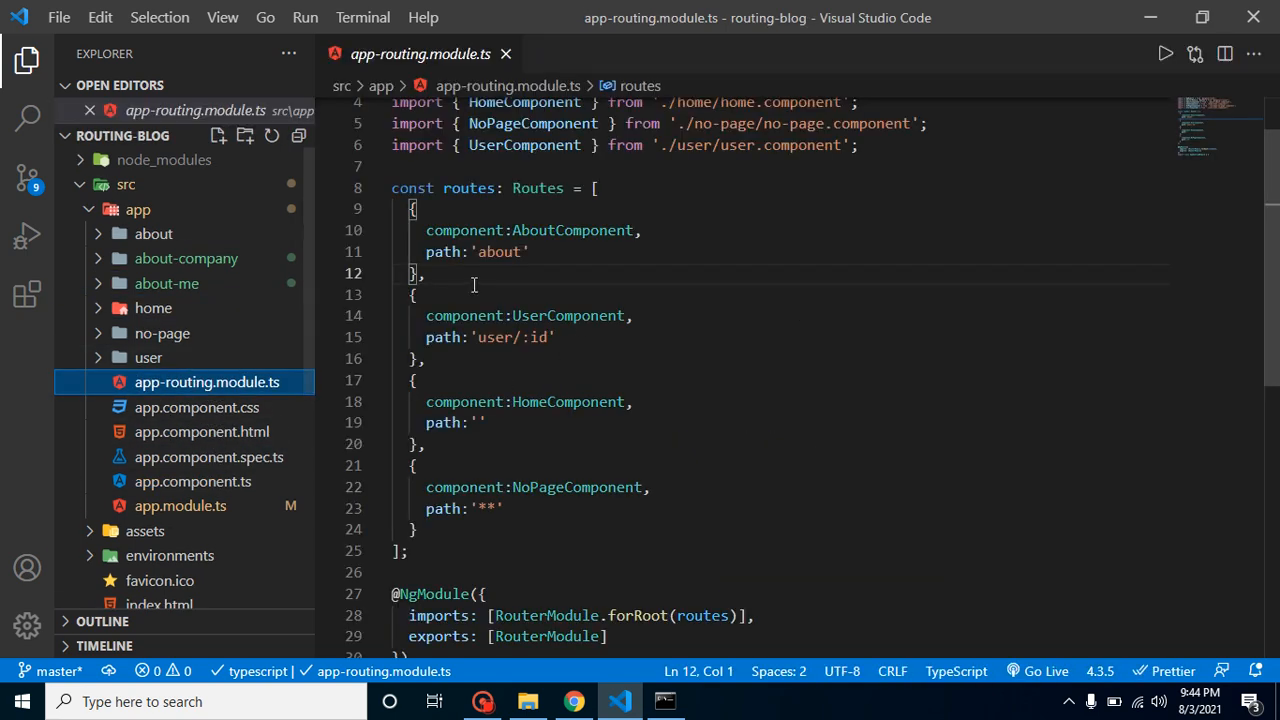
Add a children array to the about route with a 'company' path entry.
{"action": "left_click", "coordinate": [425, 272]}
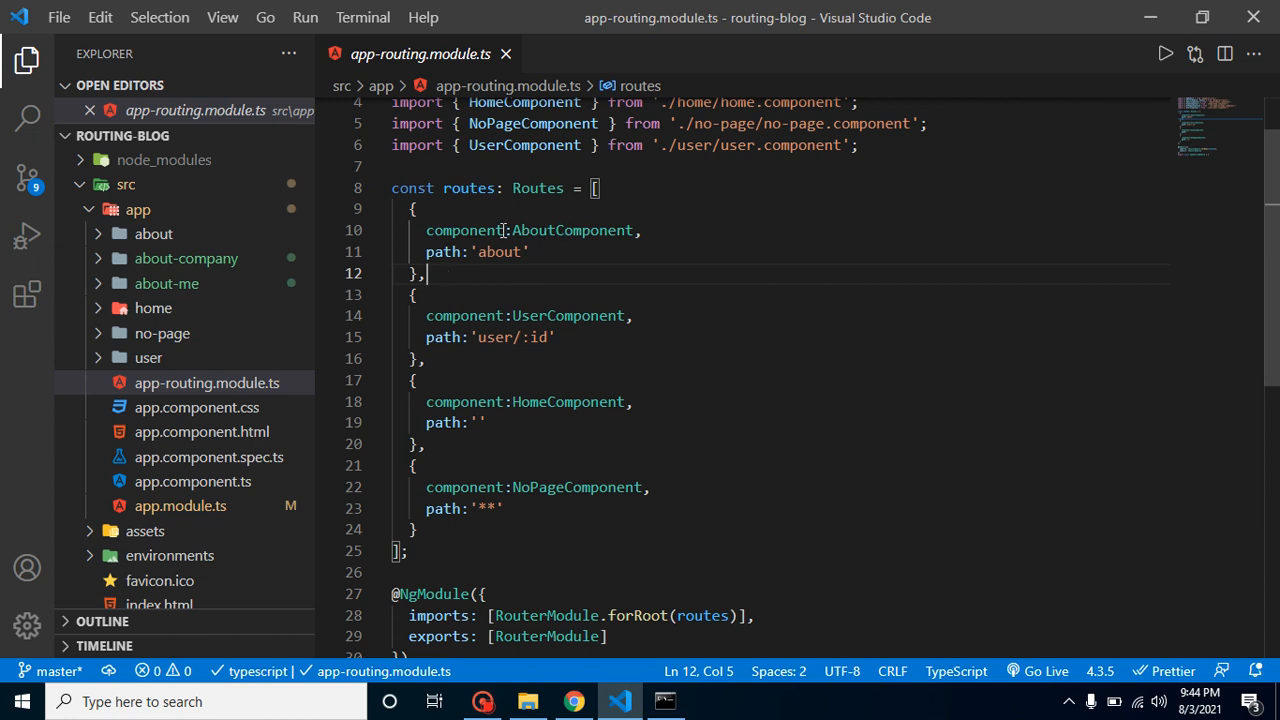
{"action": "double_click", "coordinate": [573, 230]}
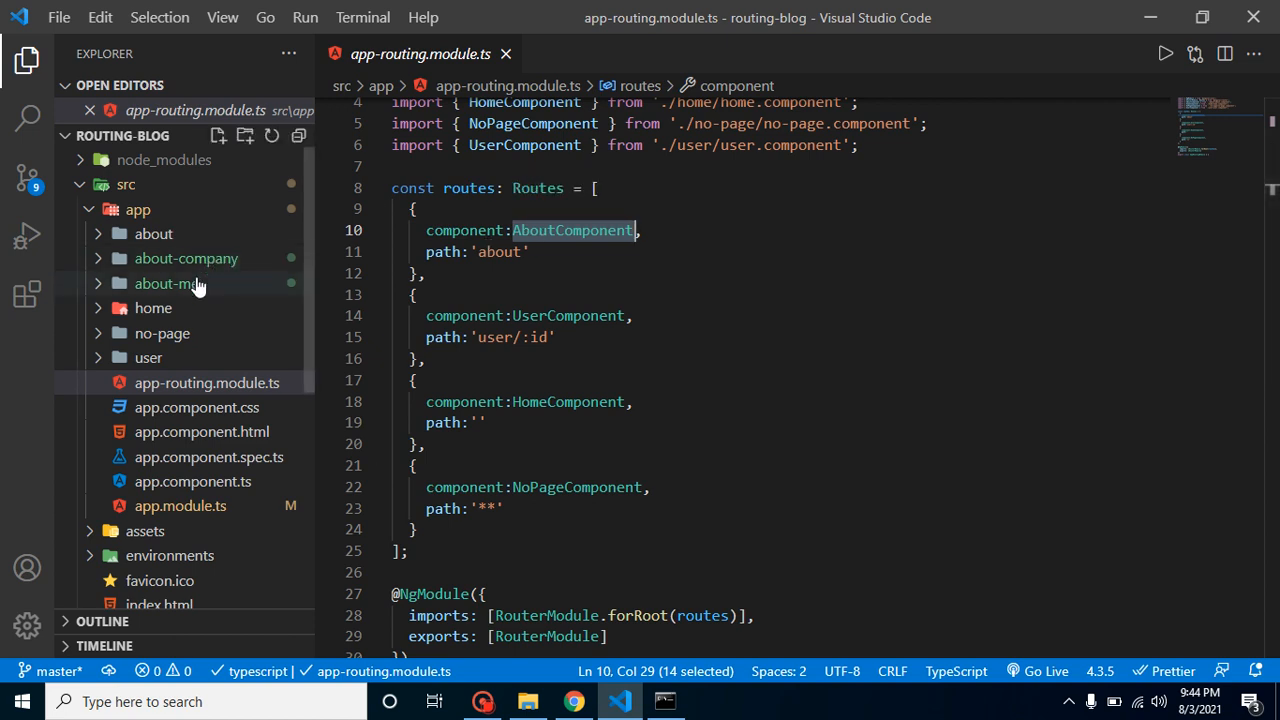
{"action": "left_click", "coordinate": [525, 251]}
{"action": "type", "text": "ch"}
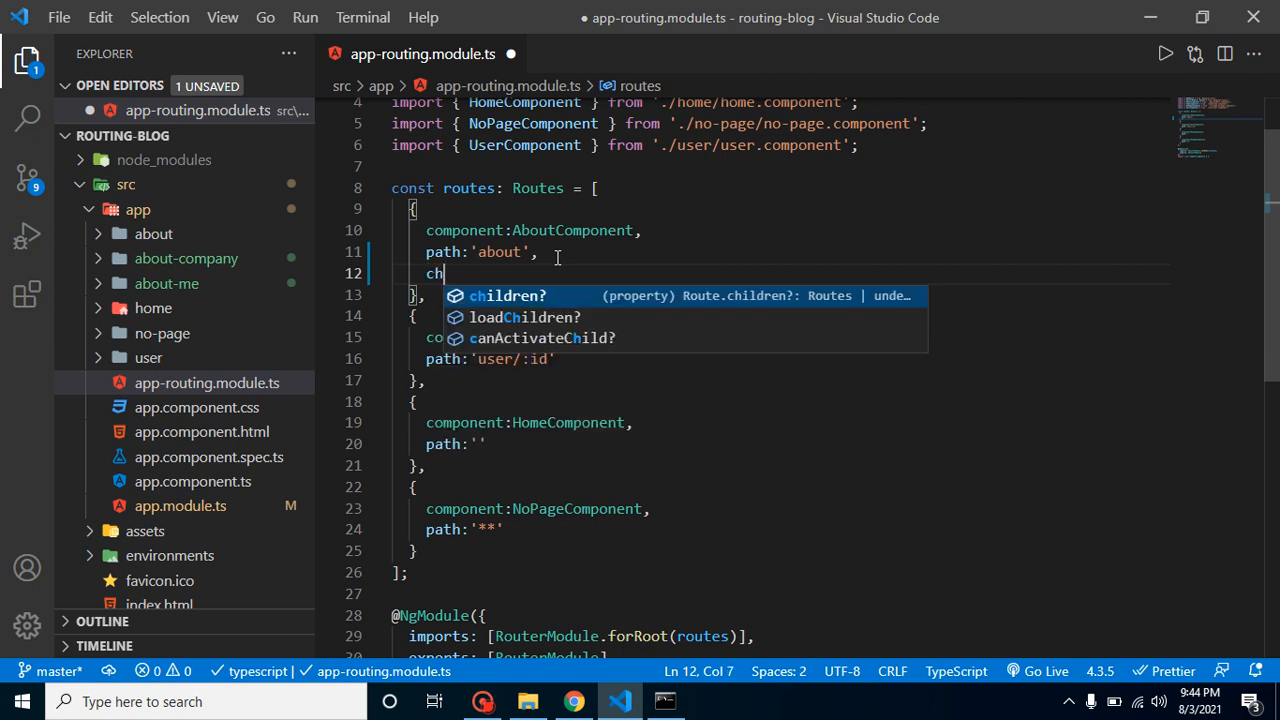
{"action": "type", "text": "ildren"}
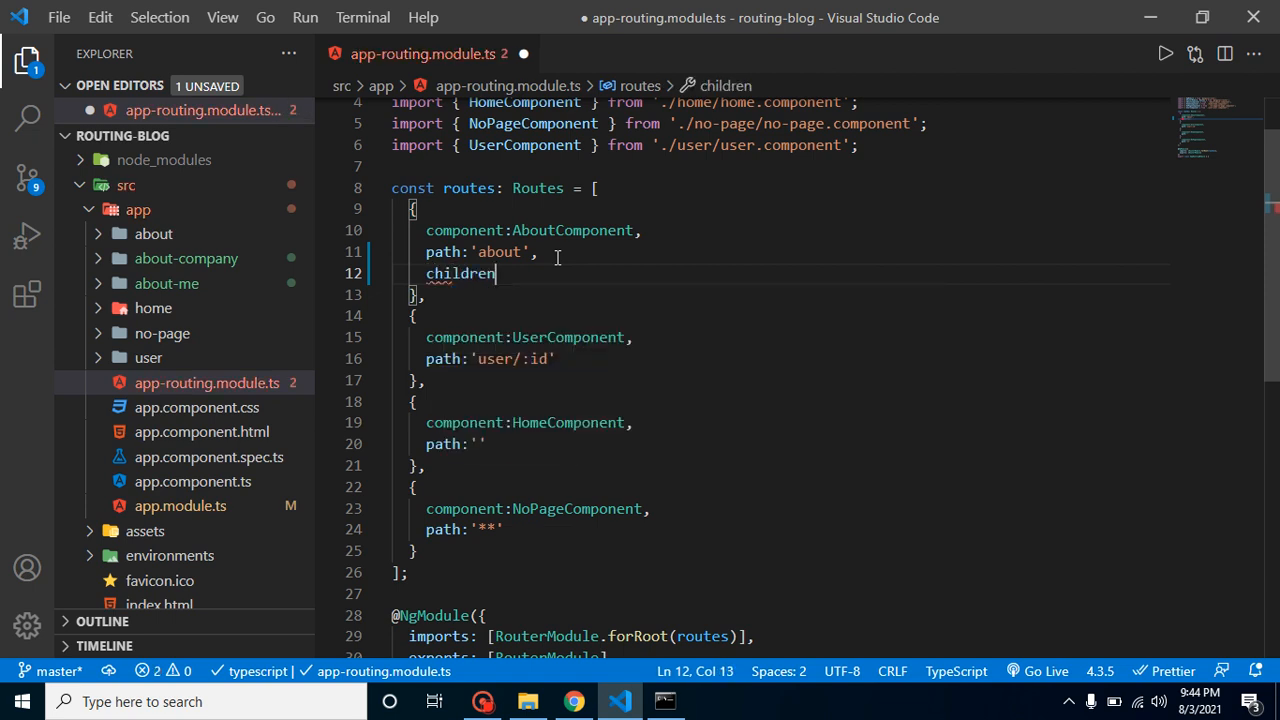
{"action": "type", "text": ":["}
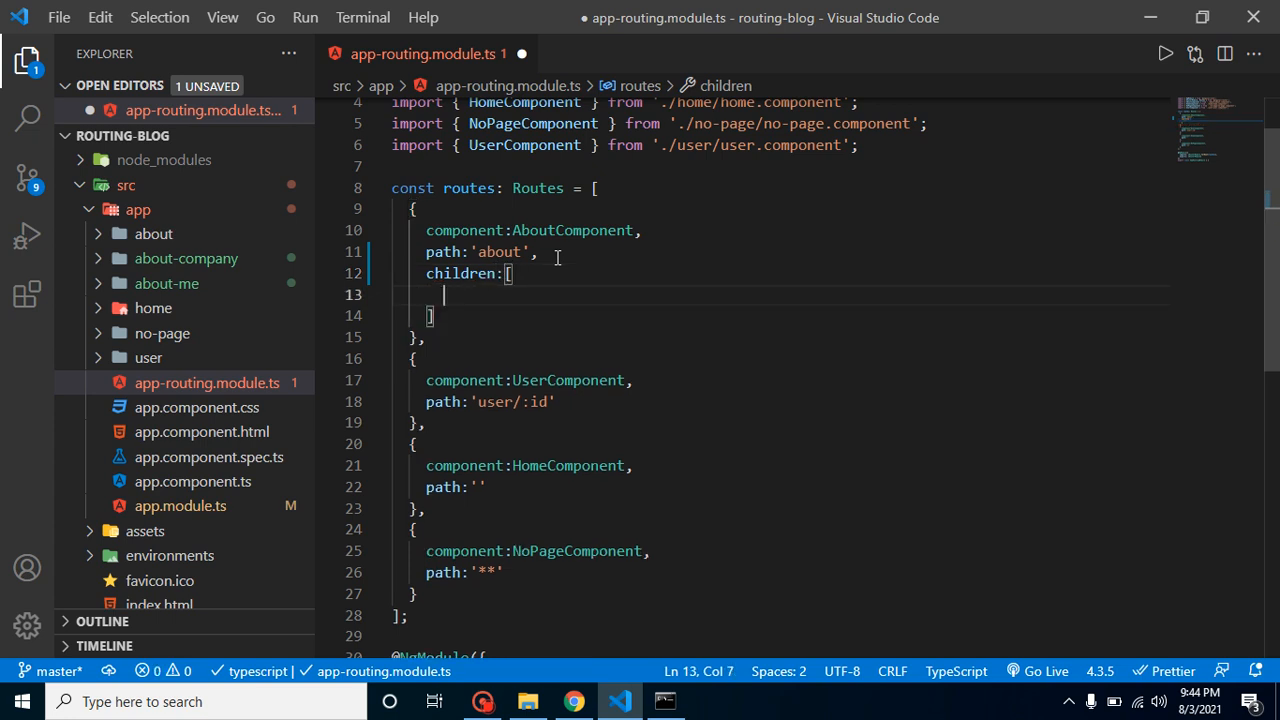
{"action": "type", "text": "{}"}
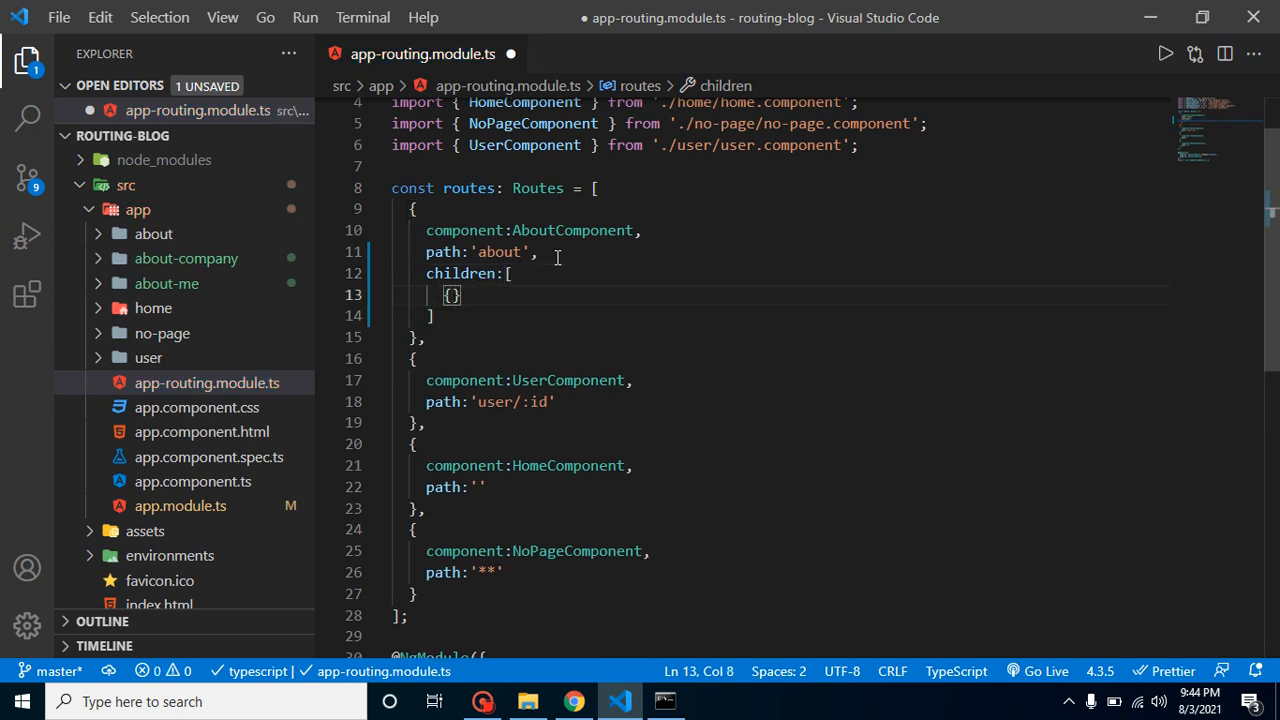
{"action": "type", "text": "path:'"}
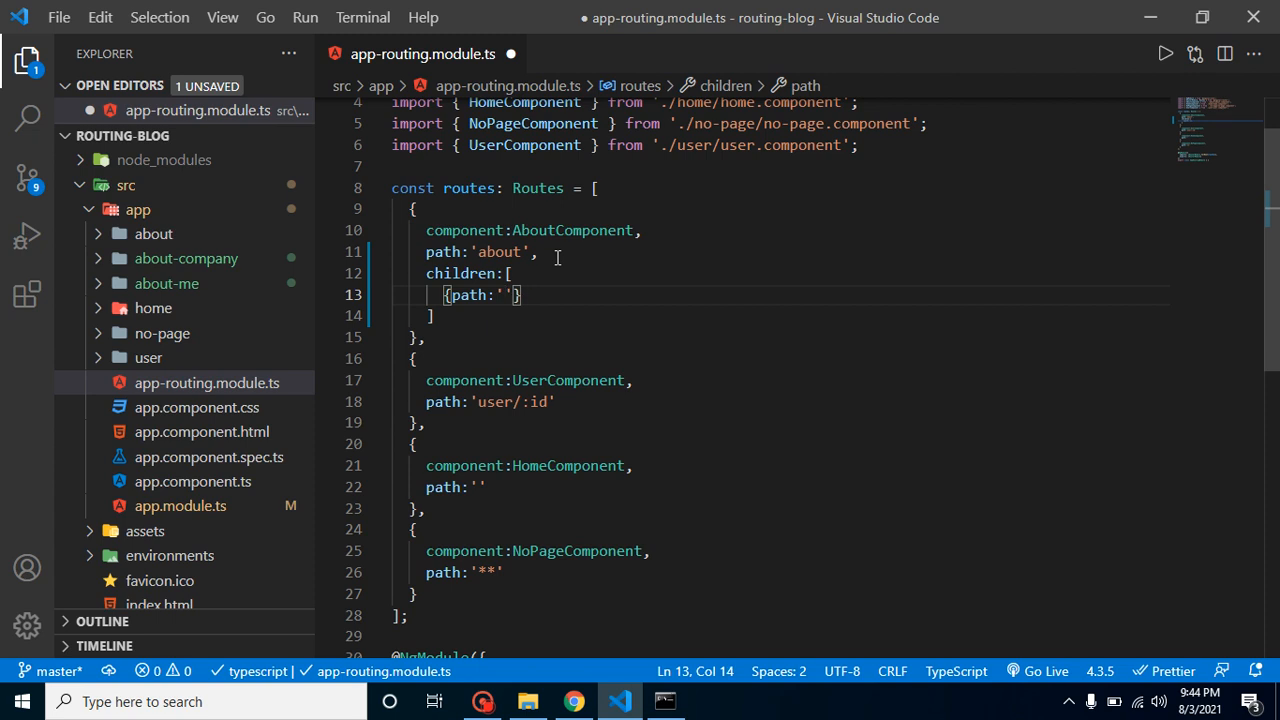
{"action": "type", "text": "co"}
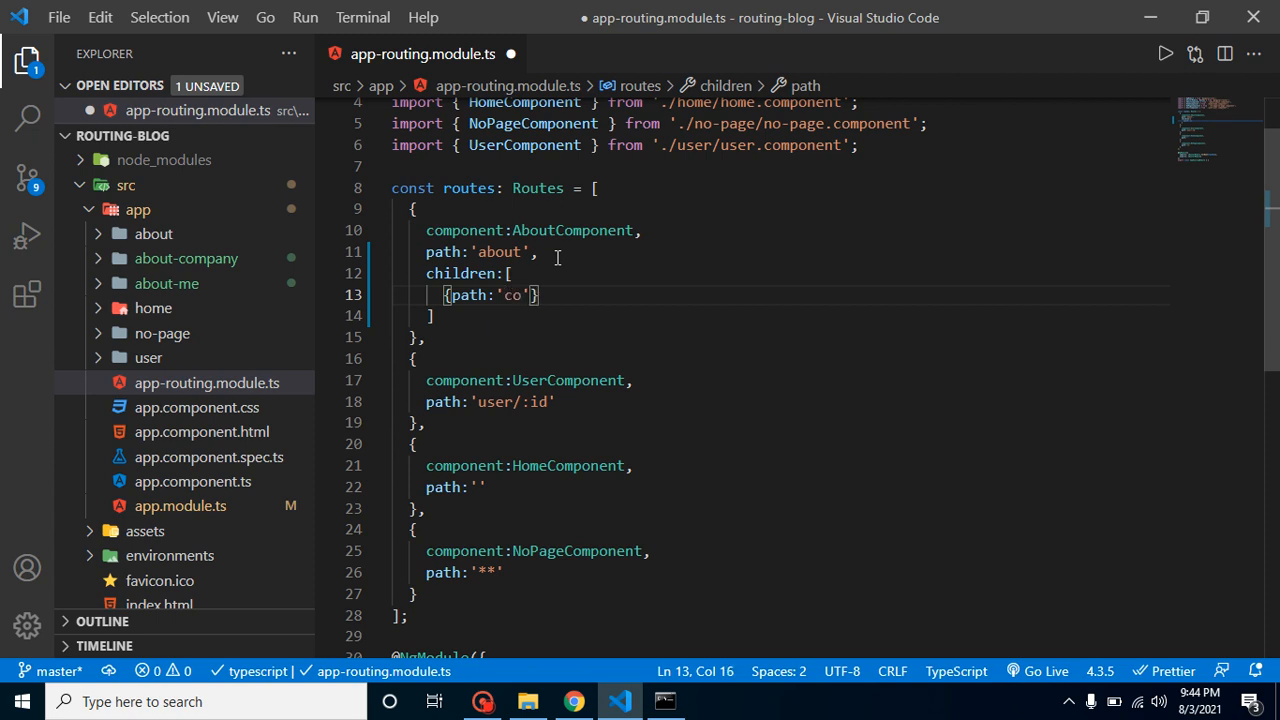
{"action": "type", "text": "mpany"}
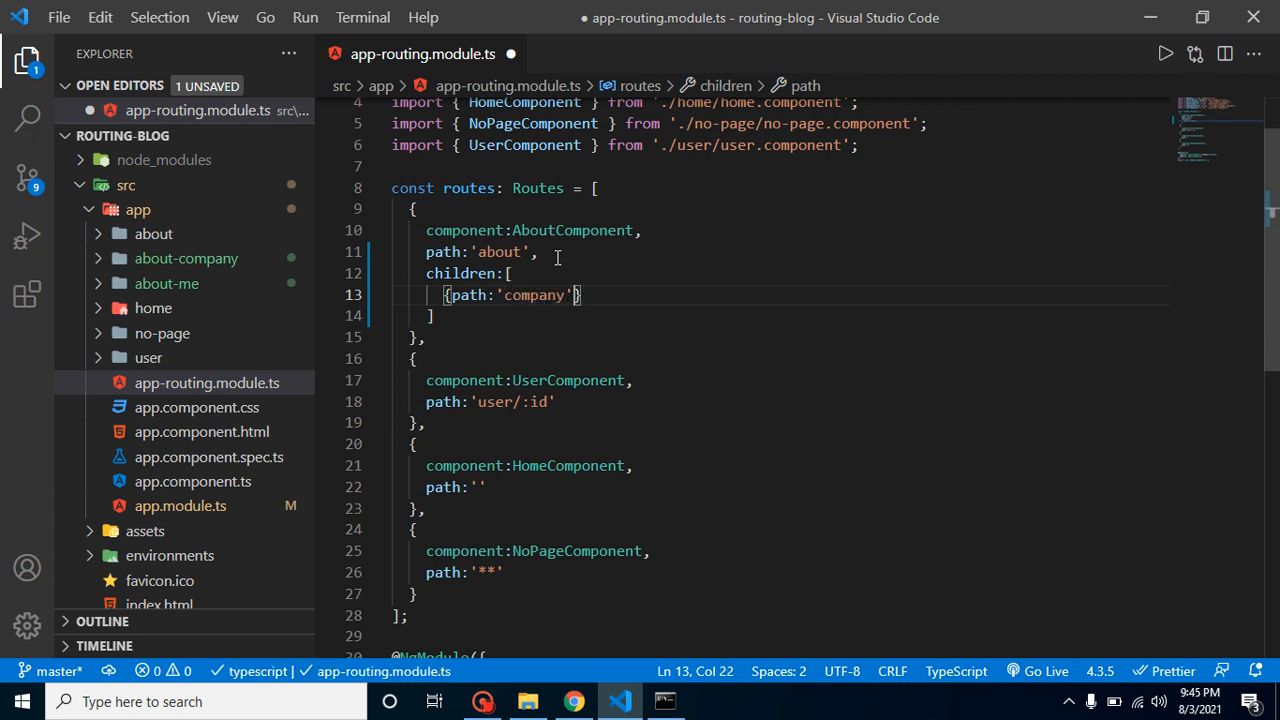
Map company to AboutCompanyComponent and me to AboutMeComponent, check imports, save and view the page.
{"action": "type", "text": "c"}
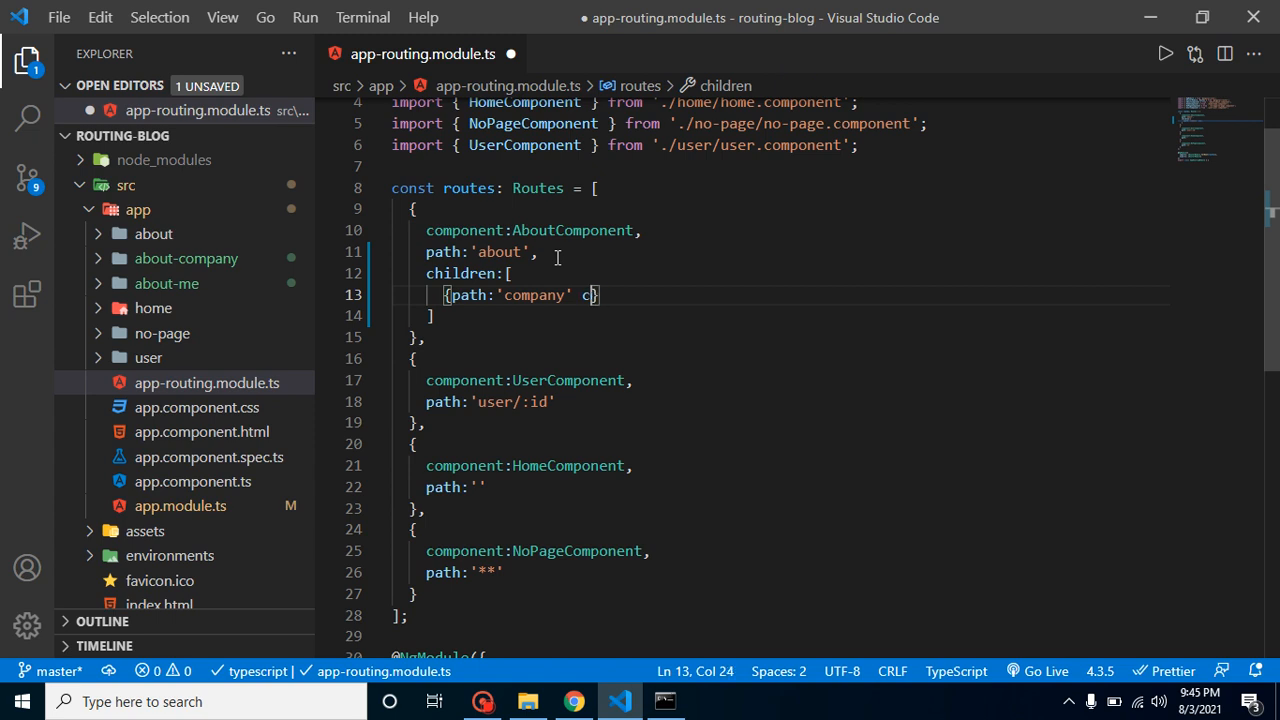
{"action": "type", "text": "omponent"}
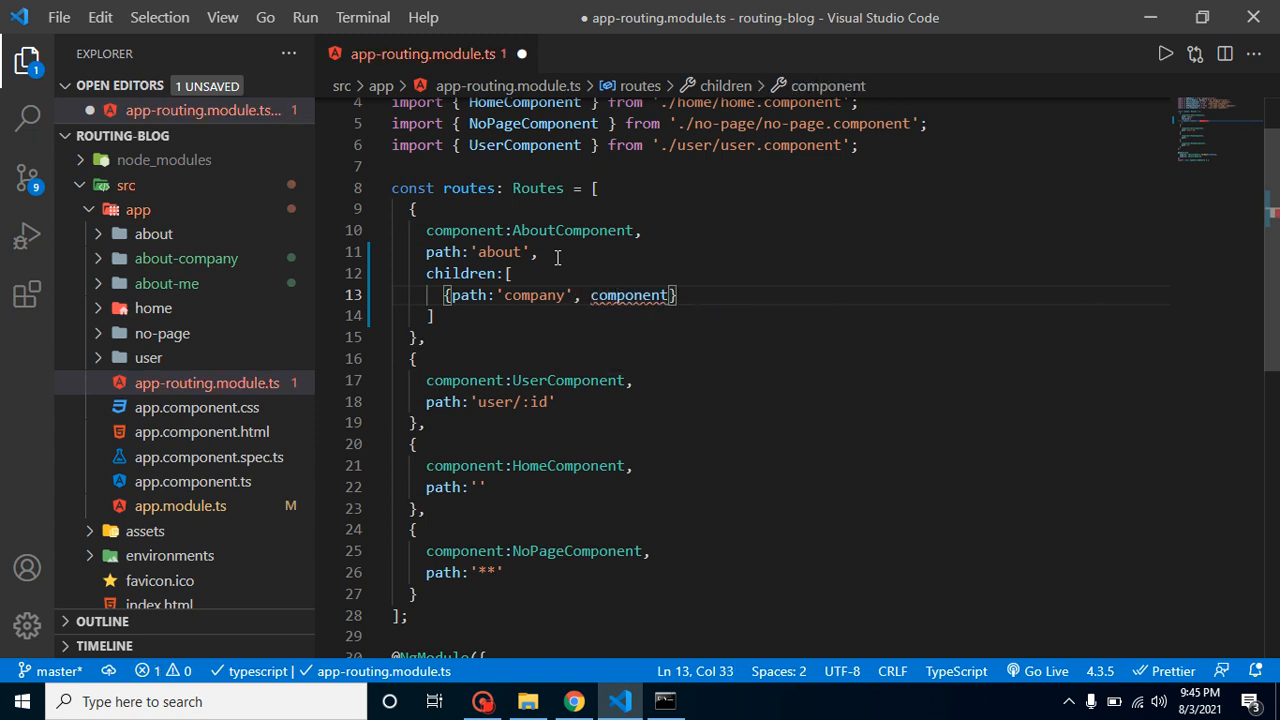
{"action": "type", "text": "Ab"}
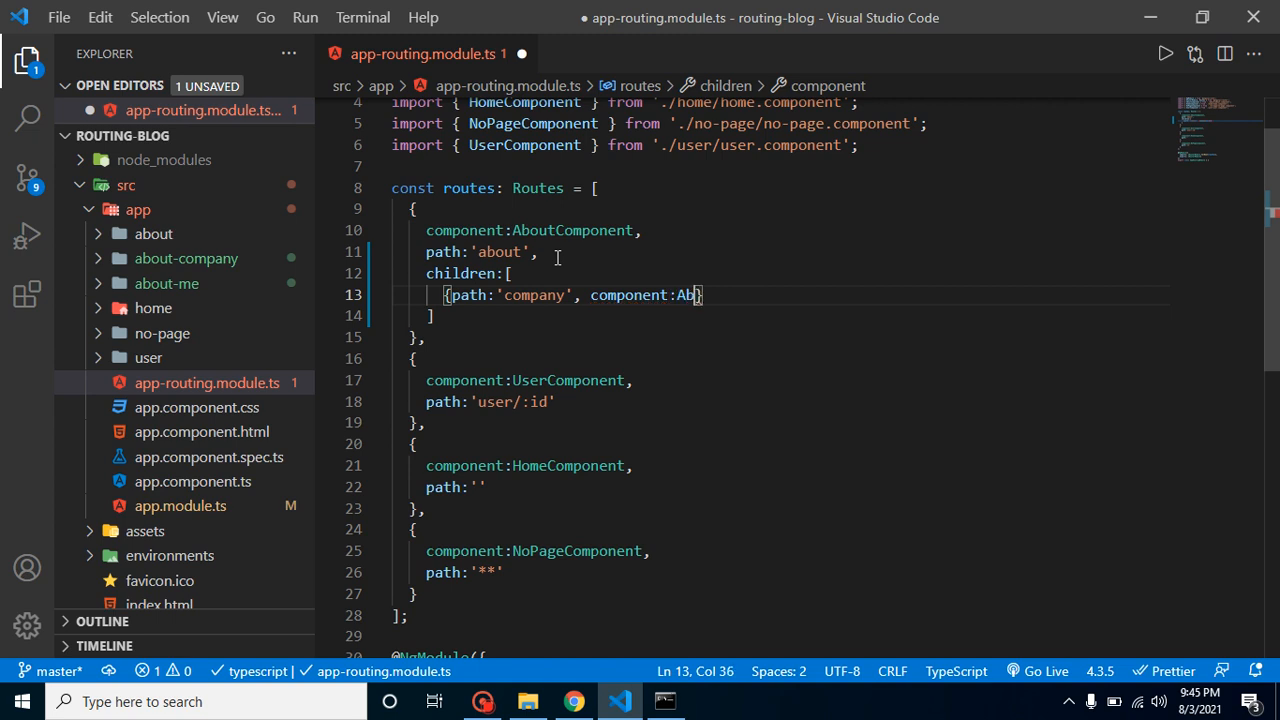
{"action": "type", "text": "out"}
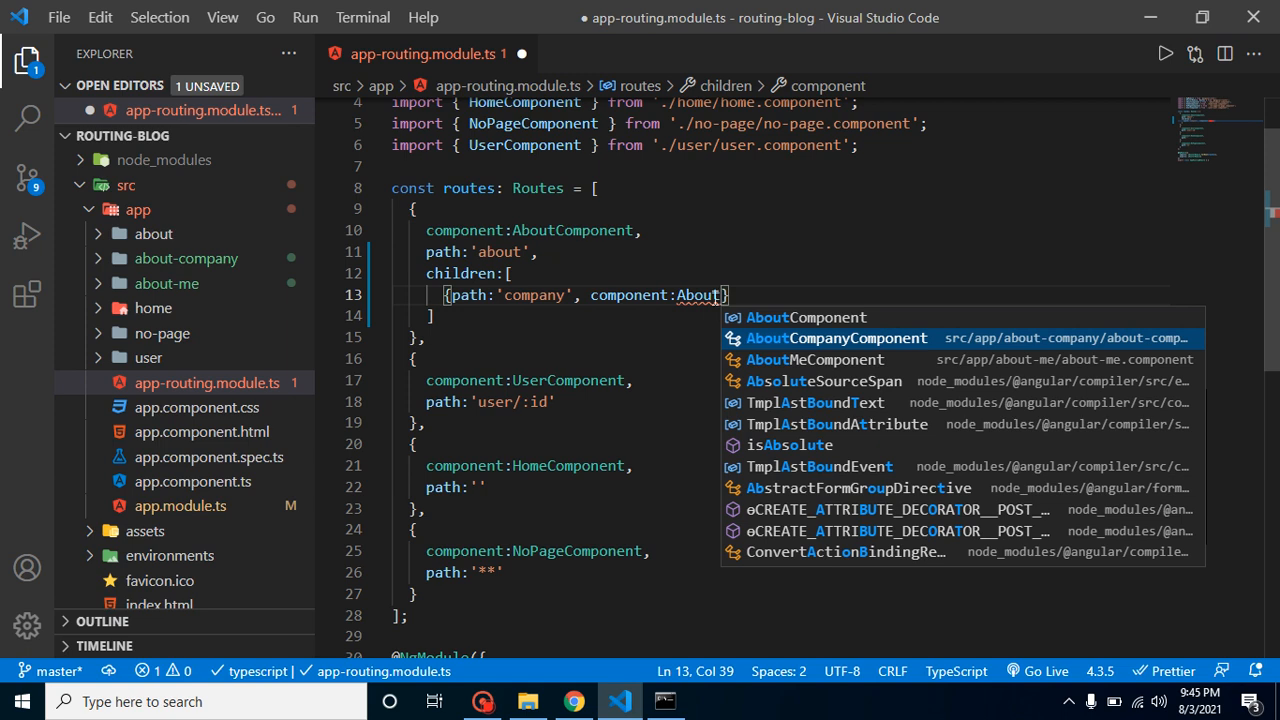
{"action": "mouse_move", "coordinate": [900, 348]}
{"action": "type", "text": "{path:'me', component:AboutMeComponent},"}
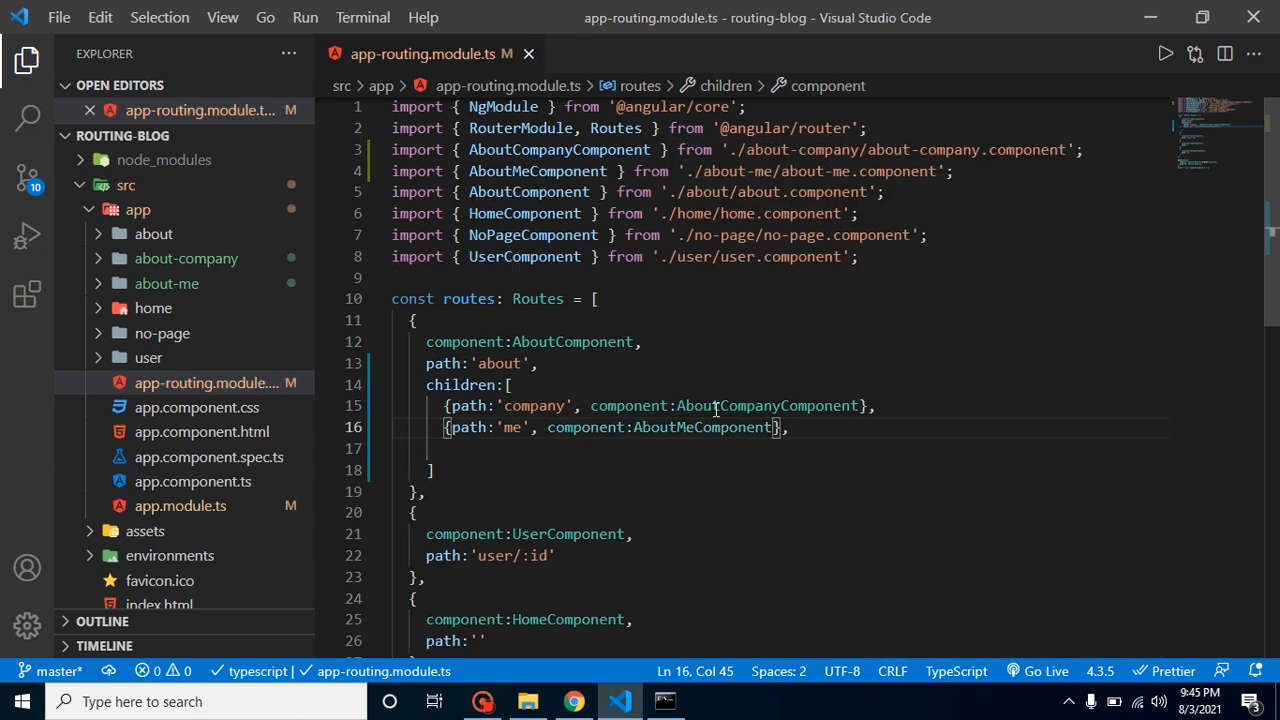
{"action": "double_click", "coordinate": [700, 427]}
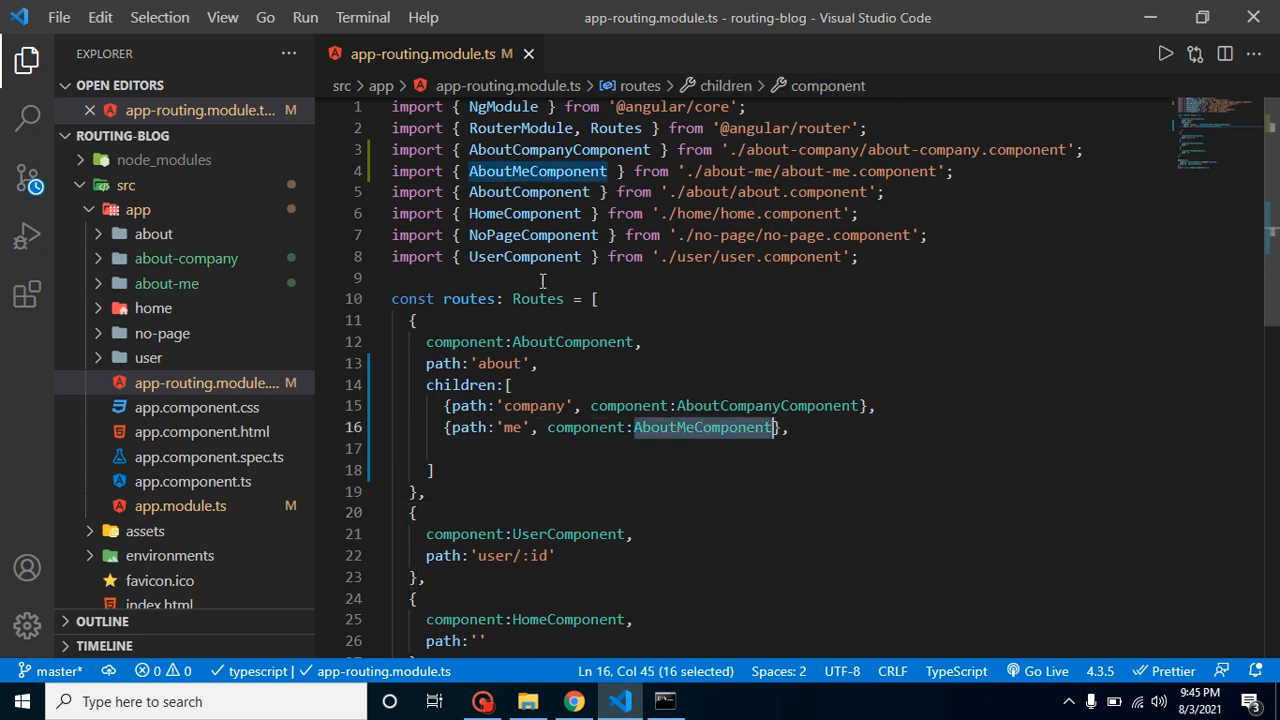
{"action": "left_click", "coordinate": [595, 298]}
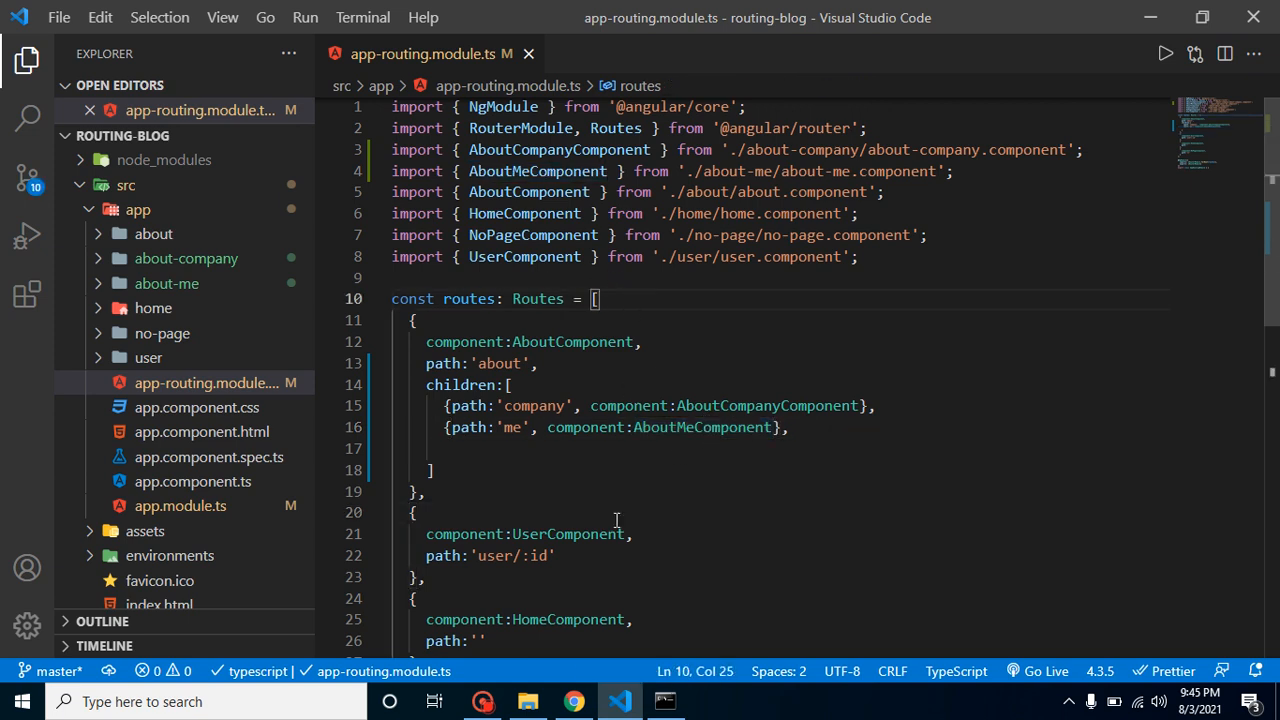
{"action": "left_click", "coordinate": [573, 700]}
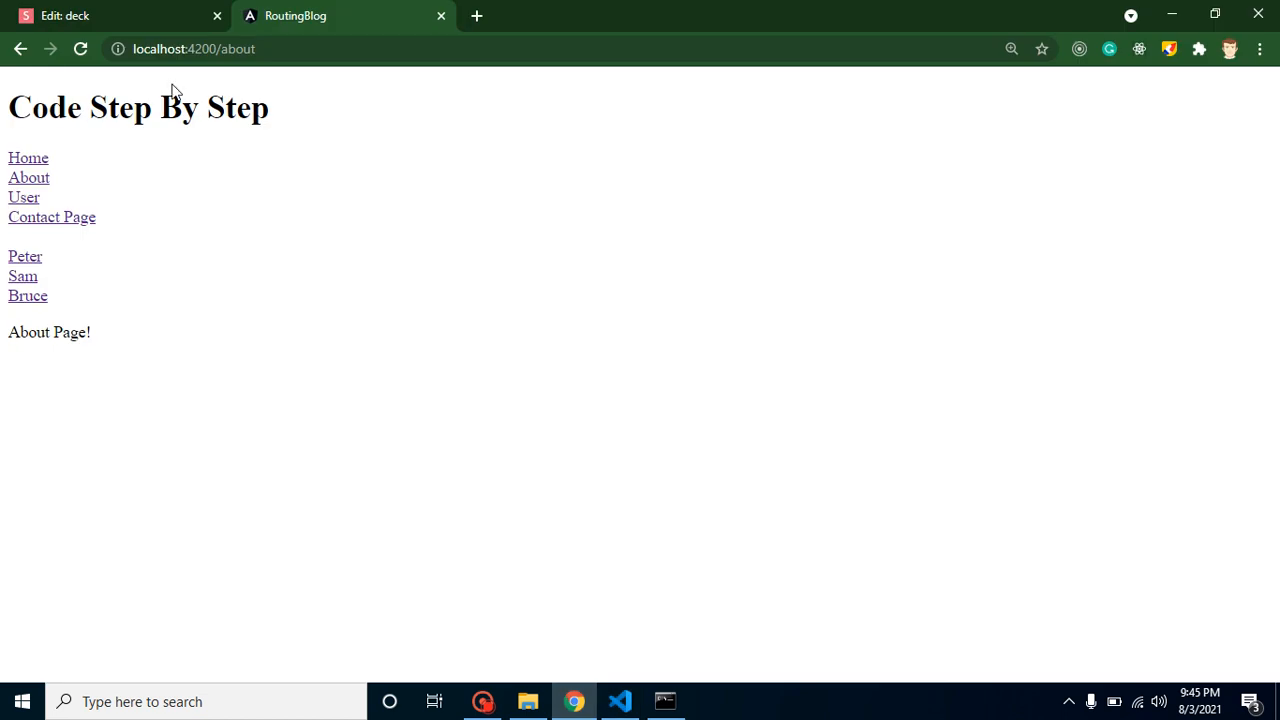
{"action": "mouse_move", "coordinate": [620, 700]}
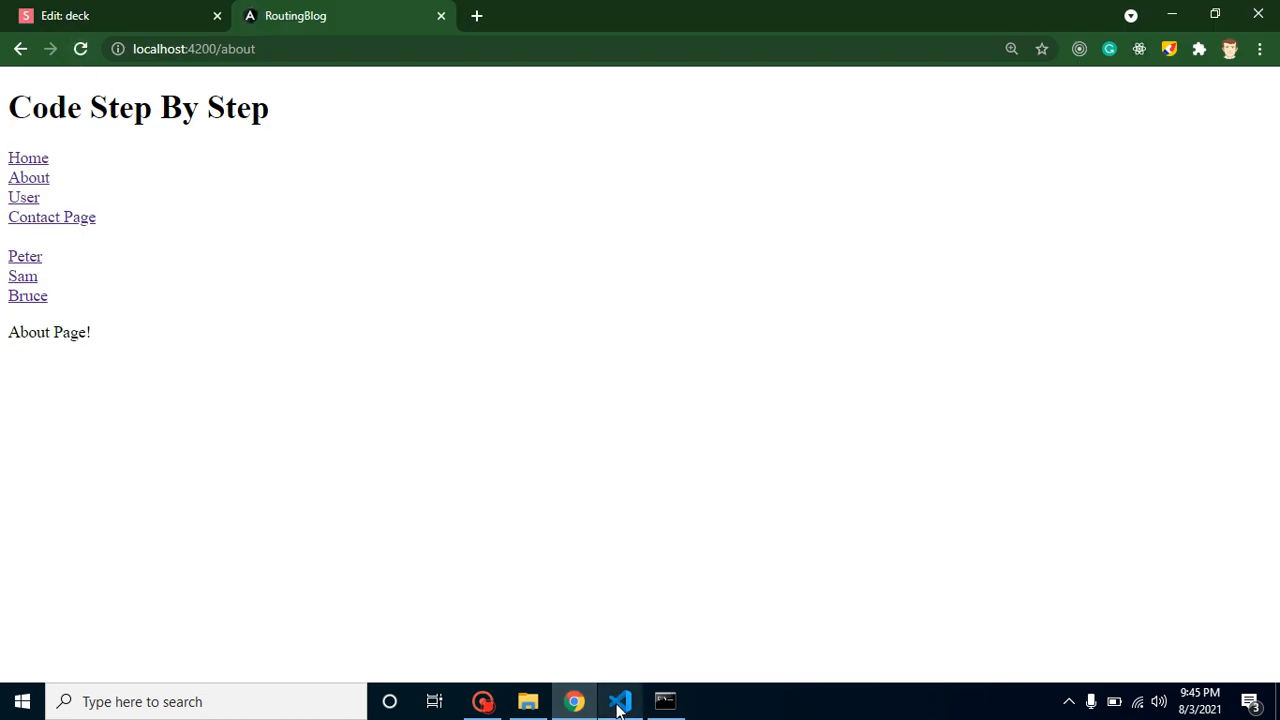
Replace the about.component.html paragraph with <h1>About EveryThing</h1> and save.
{"action": "left_click", "coordinate": [620, 701]}
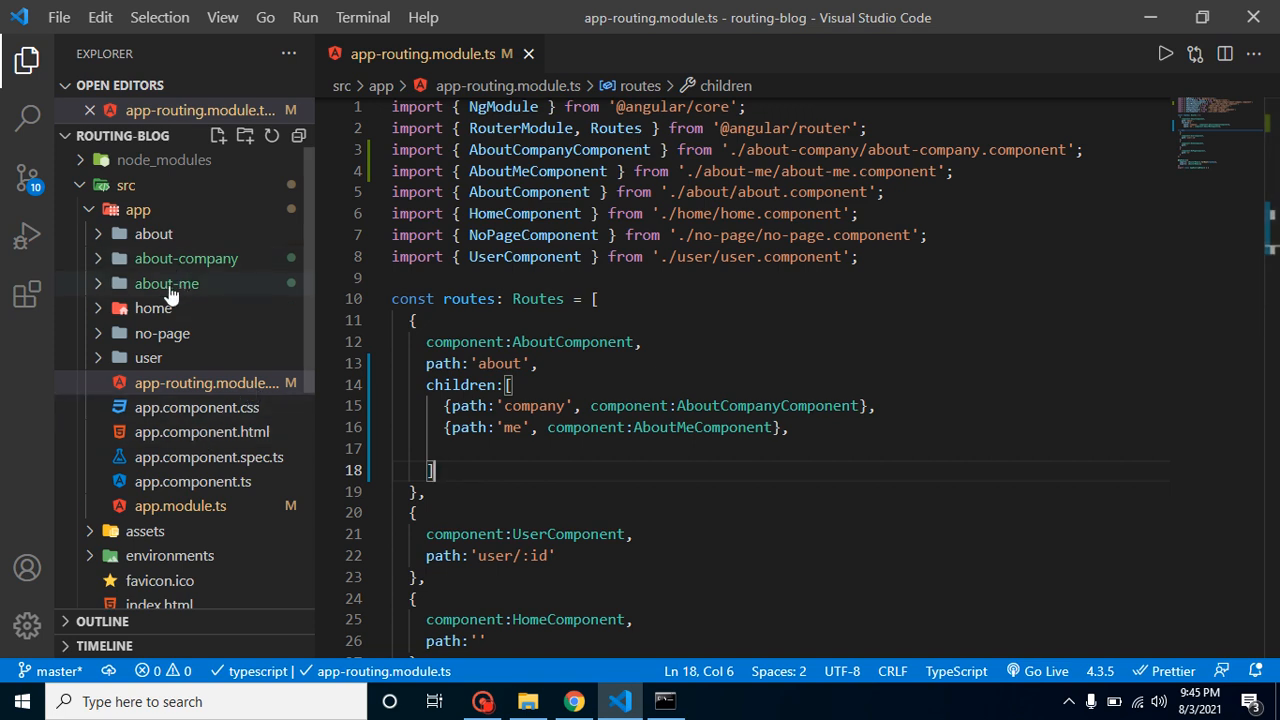
{"action": "left_click", "coordinate": [153, 233]}
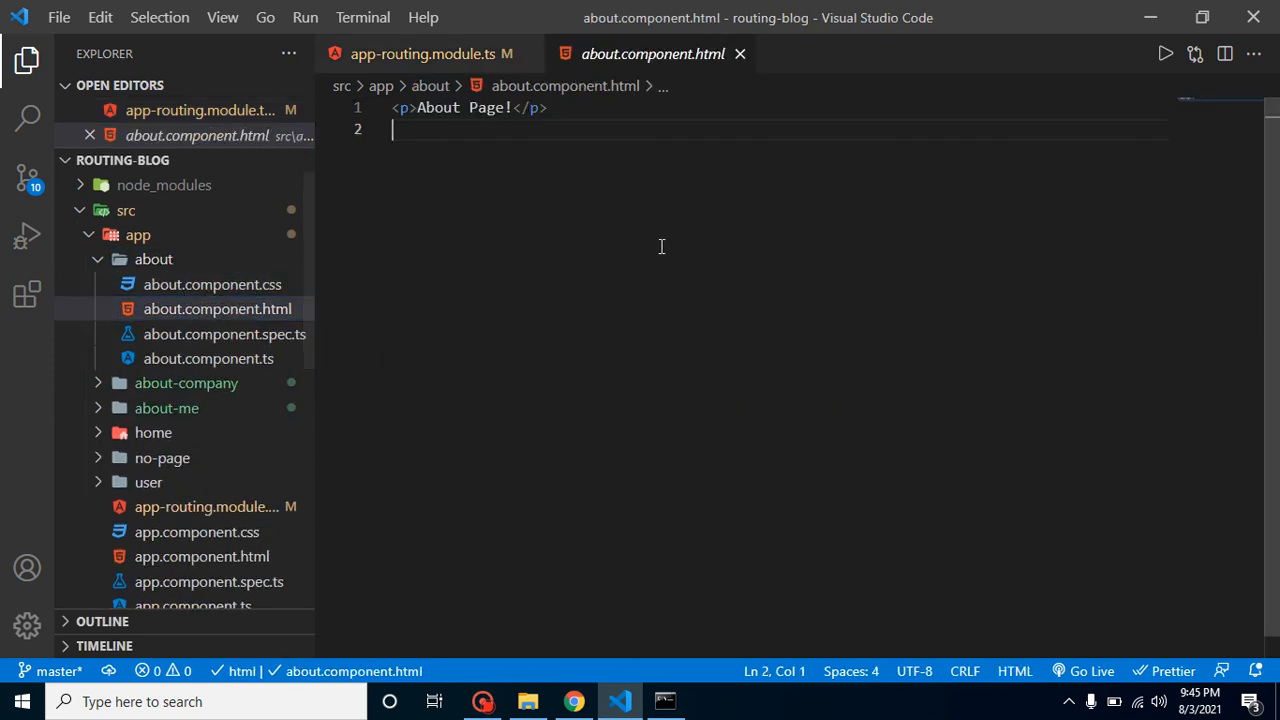
{"action": "type", "text": "a"}
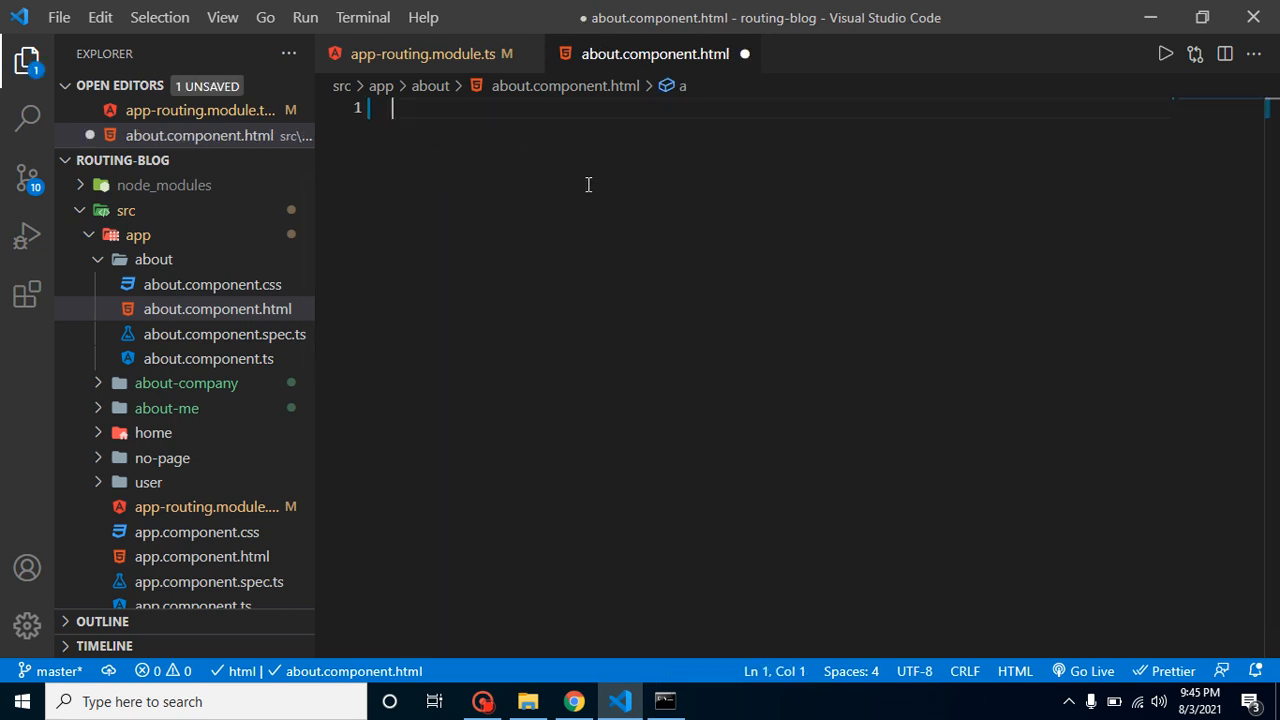
{"action": "type", "text": "<h1></h1>"}
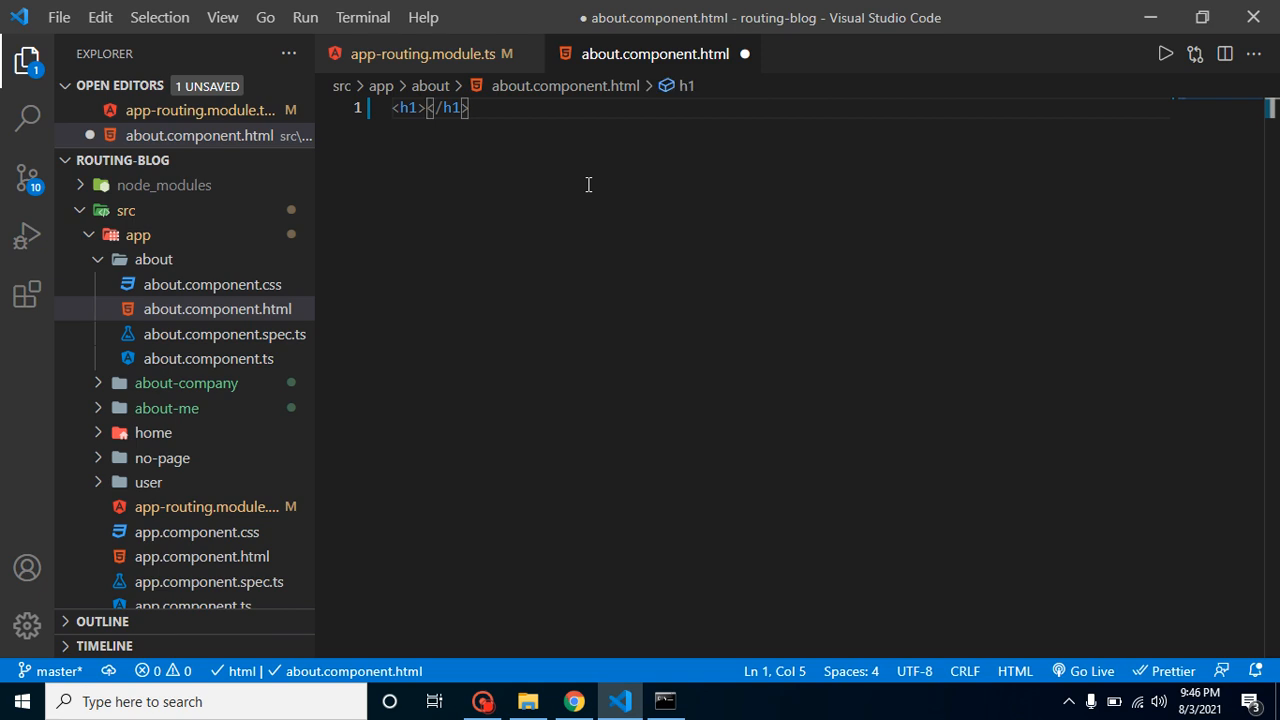
{"action": "type", "text": "About"}
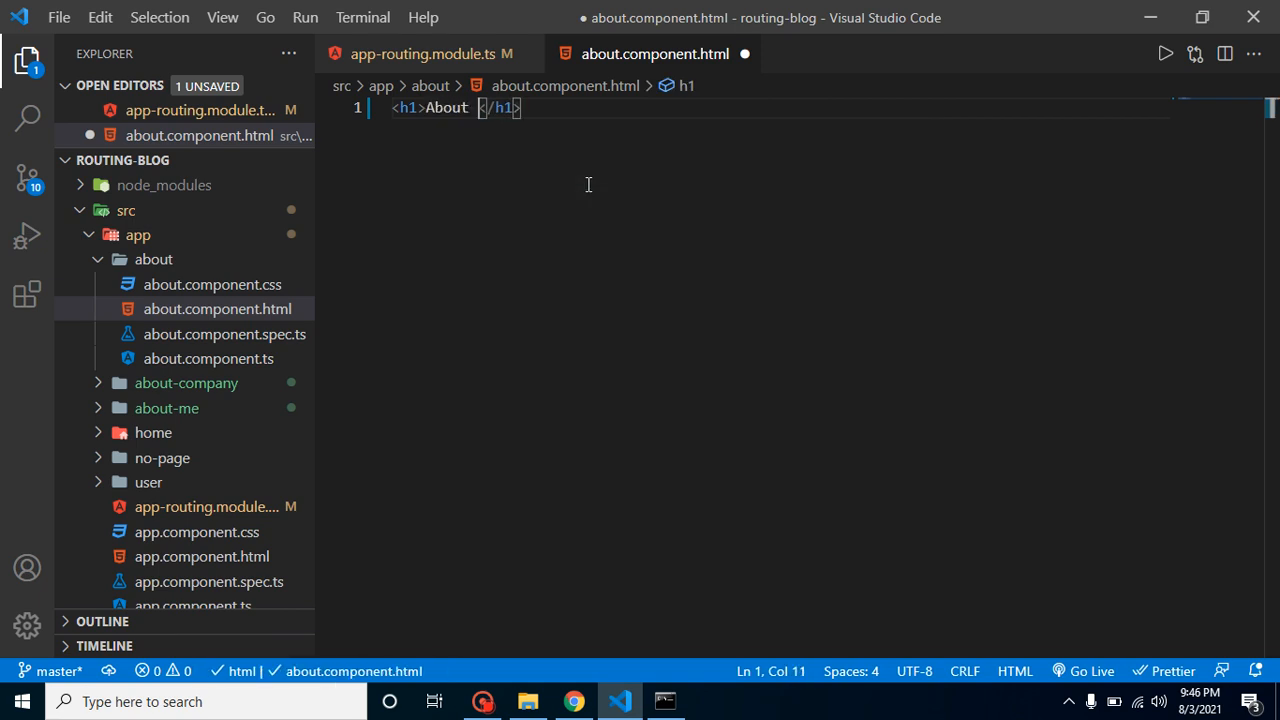
{"action": "type", "text": "E"}
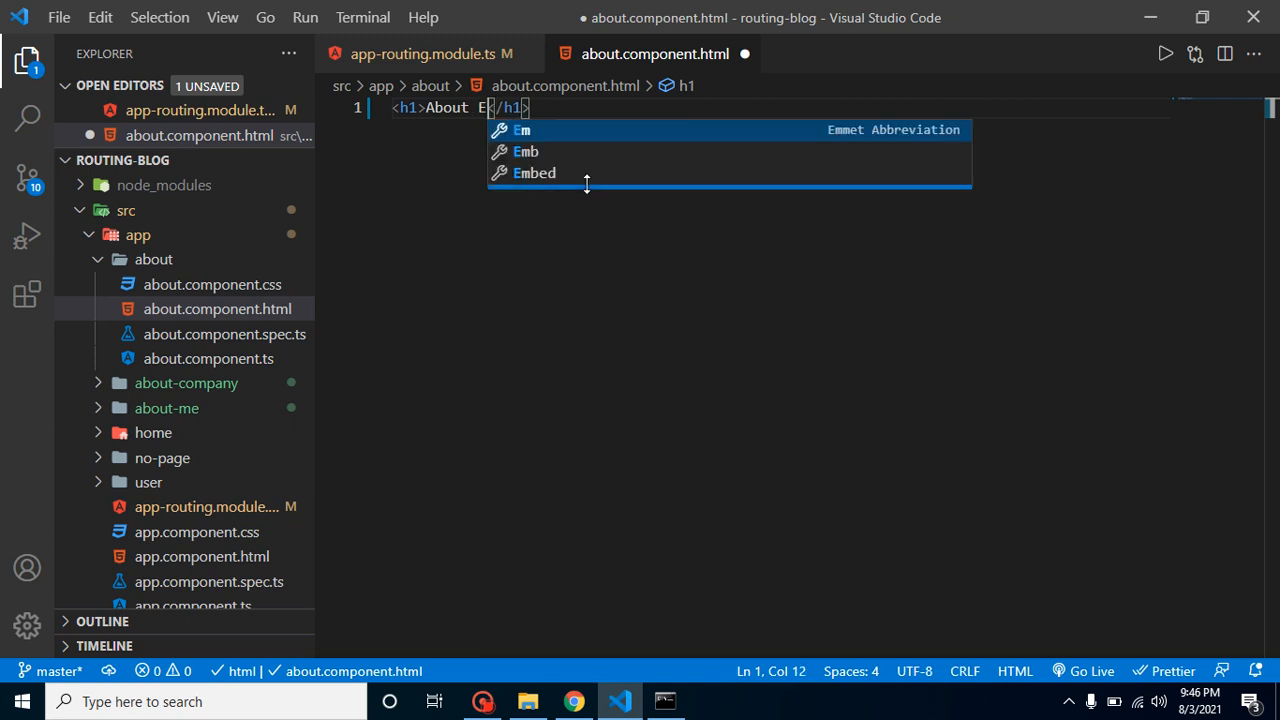
{"action": "type", "text": "veryTh"}
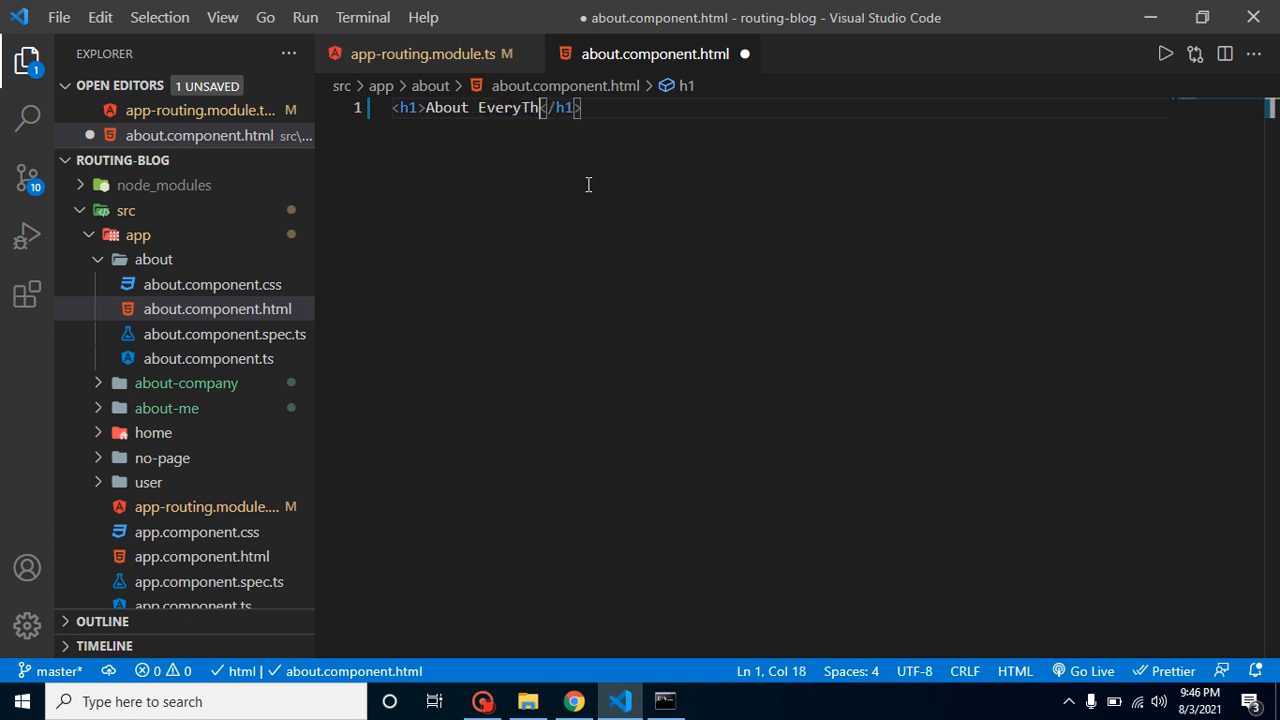
{"action": "type", "text": "ing"}
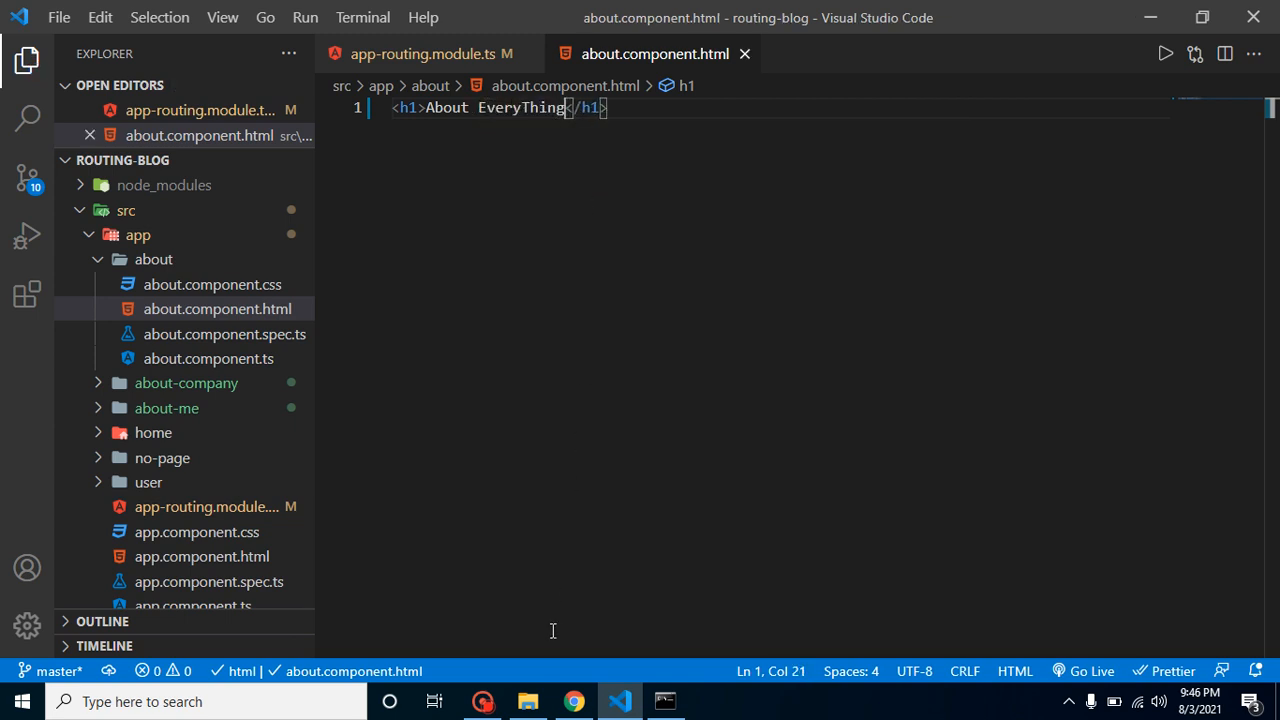
View localhost:4200/about in Chrome to check the About EveryThing heading.
{"action": "left_click", "coordinate": [573, 701]}
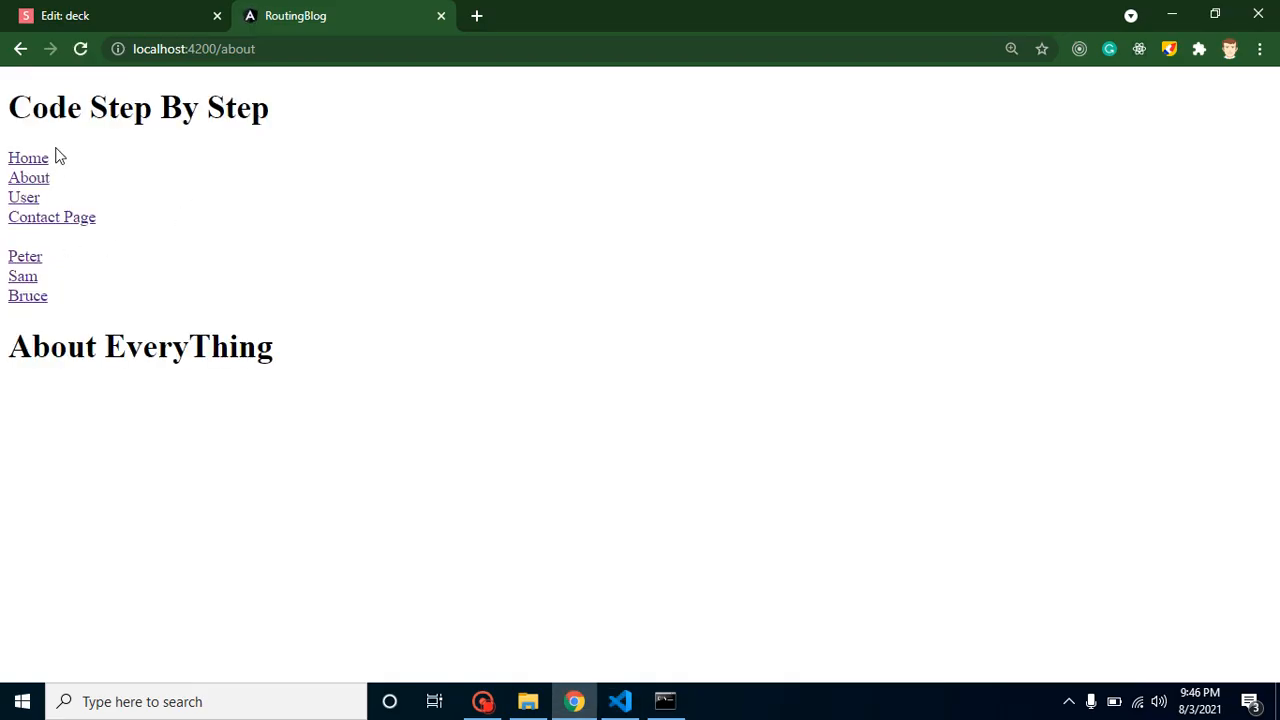
{"action": "mouse_move", "coordinate": [463, 279]}
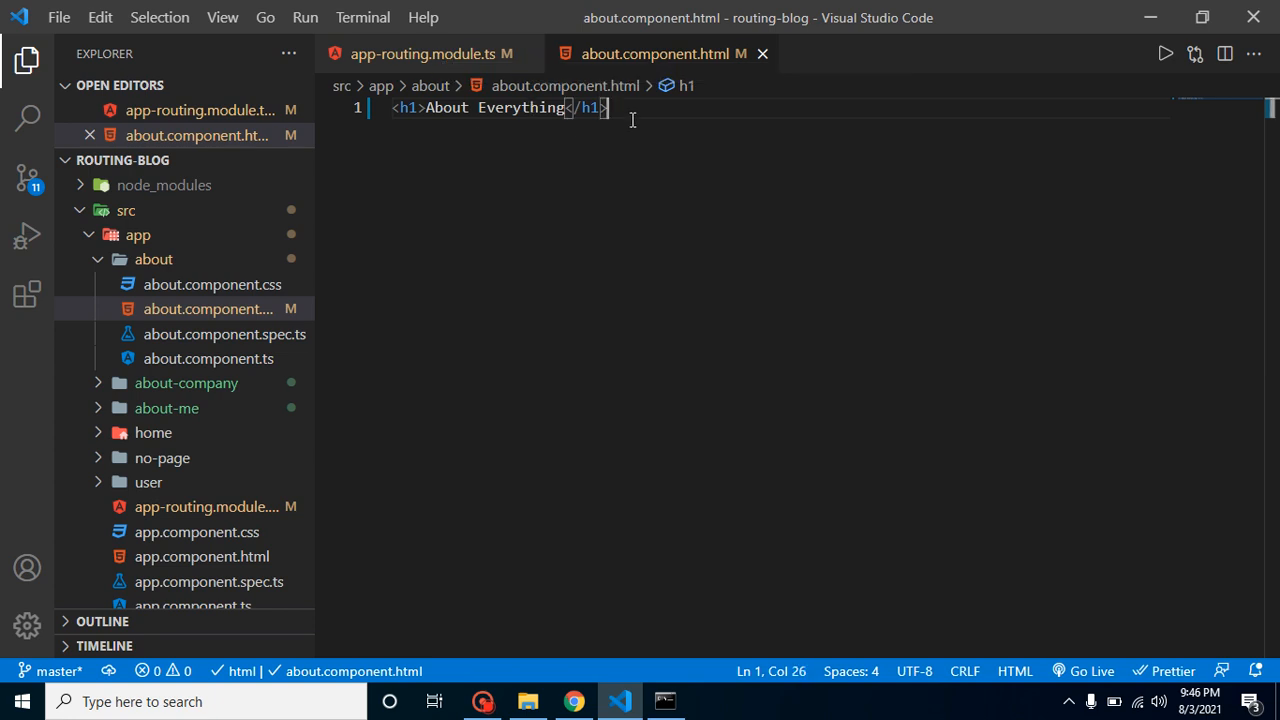
Add an <a routerLink="company"> anchor in about.component.html.
{"action": "type", "text": "<a href=\"\"></a>"}
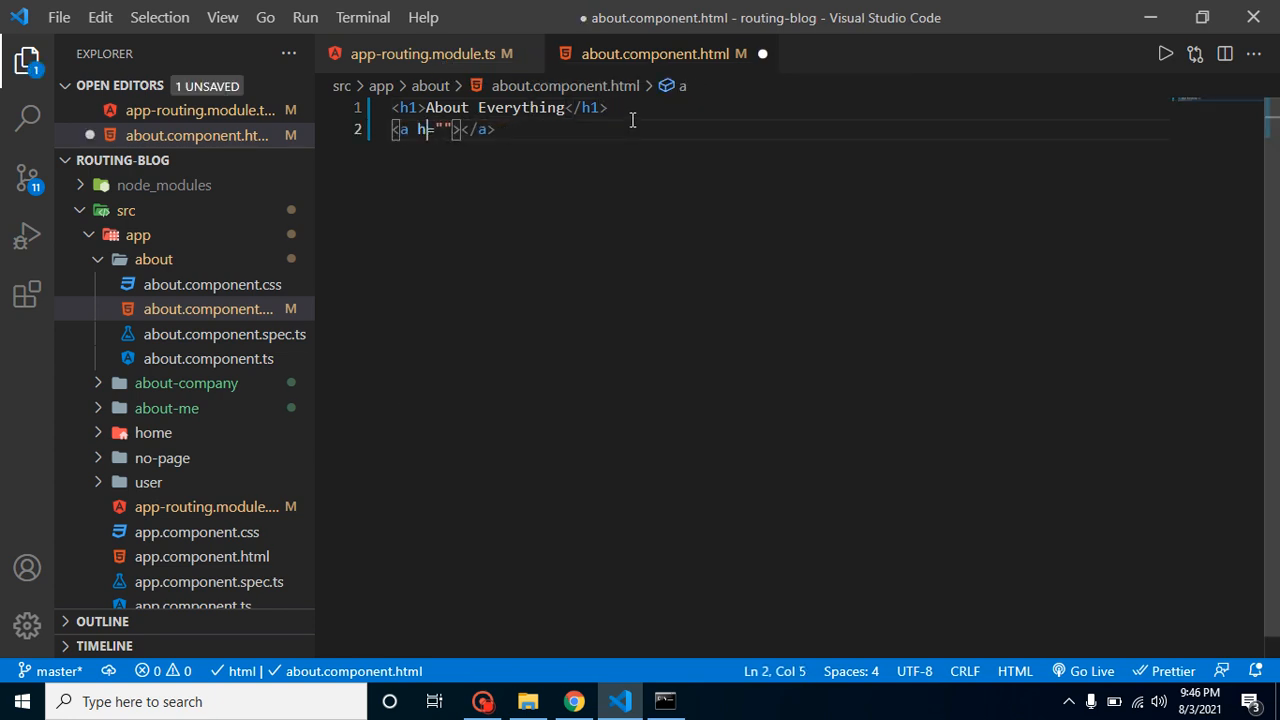
{"action": "type", "text": "outerLink"}
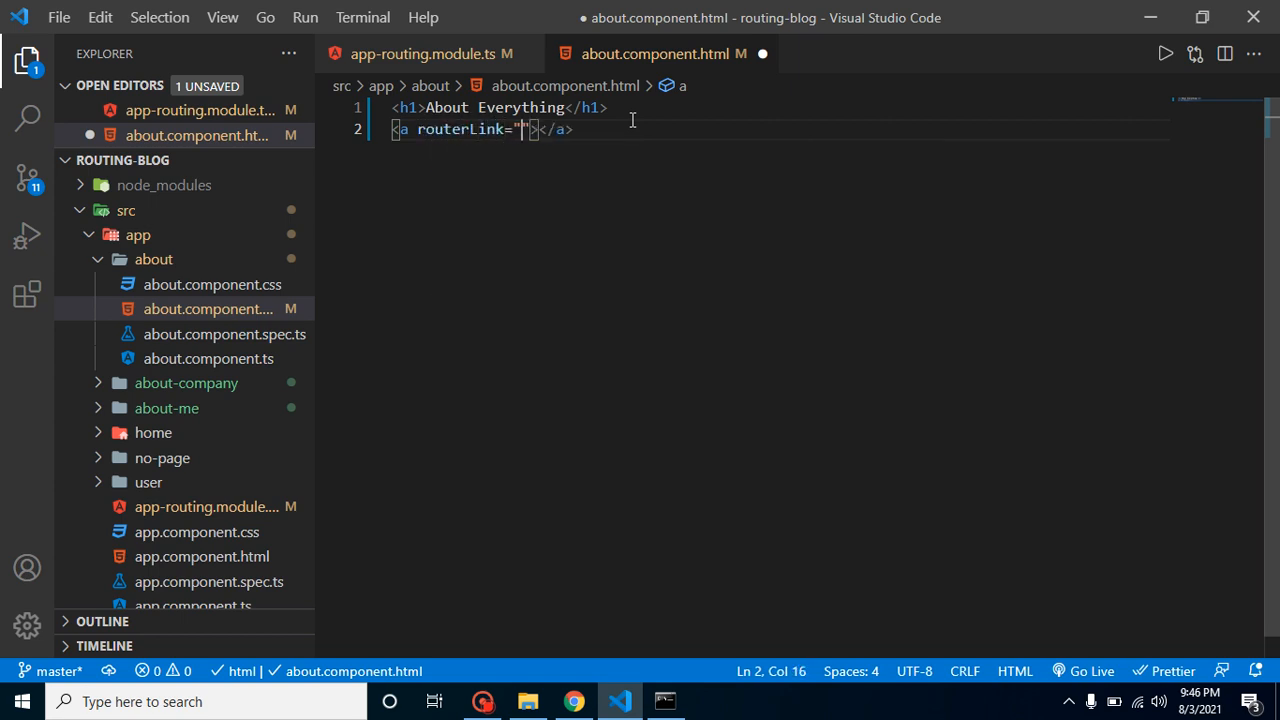
{"action": "type", "text": "company"}
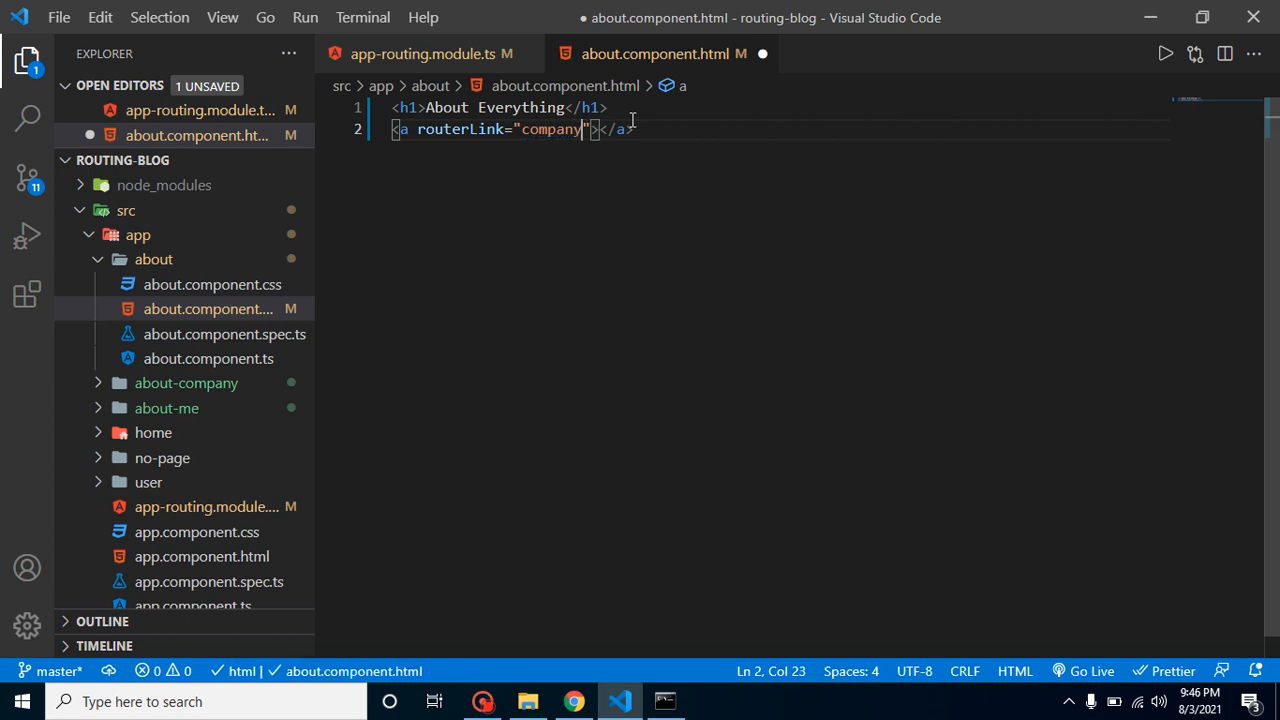
{"action": "left_click", "coordinate": [428, 53]}
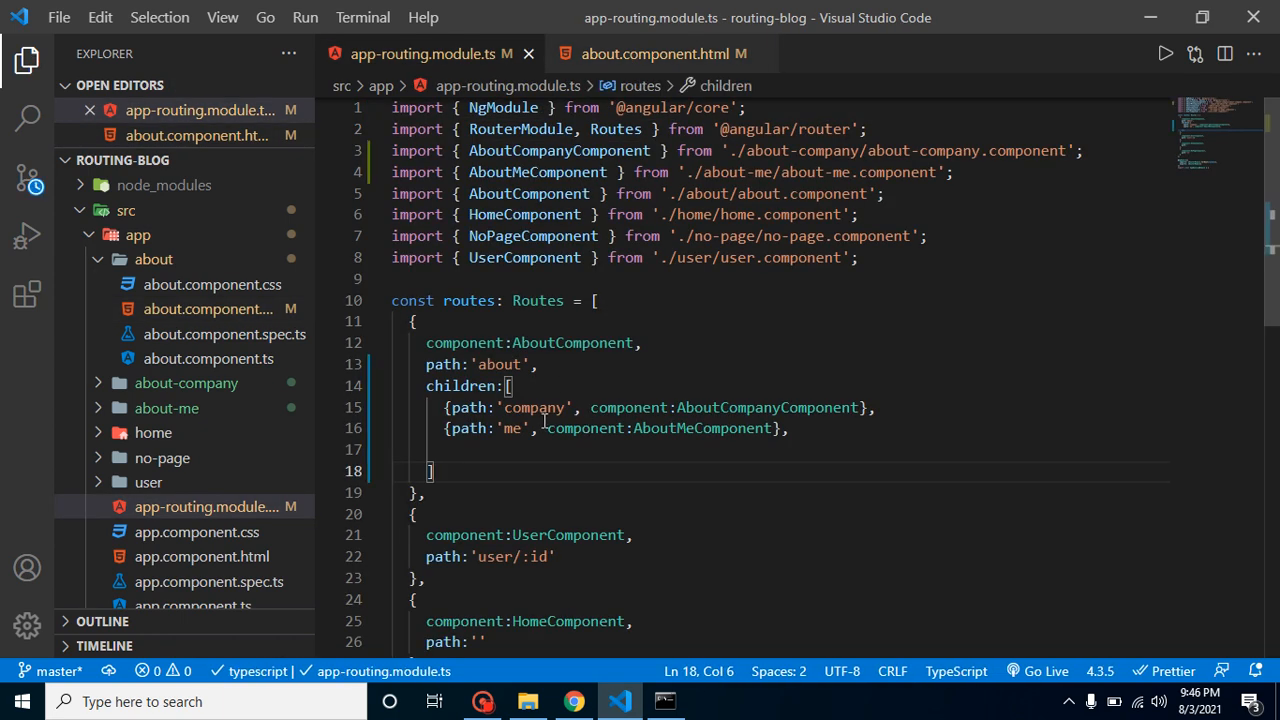
{"action": "left_click", "coordinate": [655, 53]}
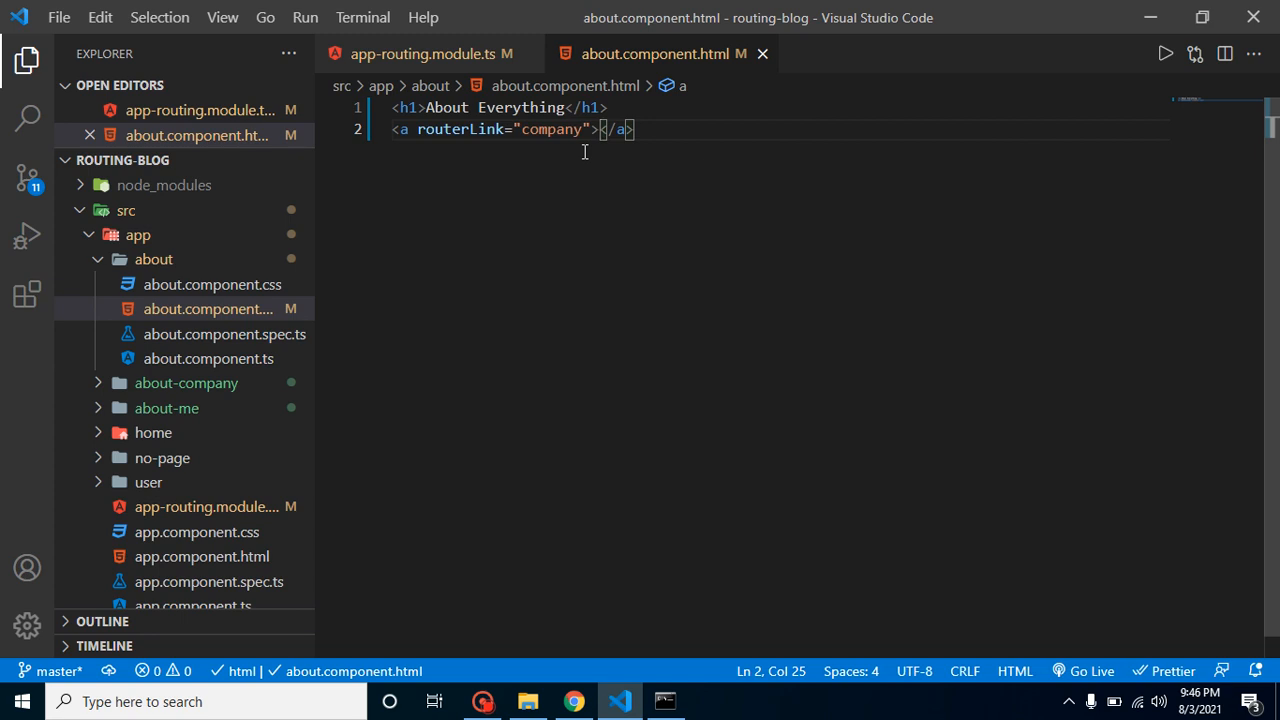
Label the links About Company and About Me, the second pointing to routerLink 'me'.
{"action": "type", "text": "About C"}
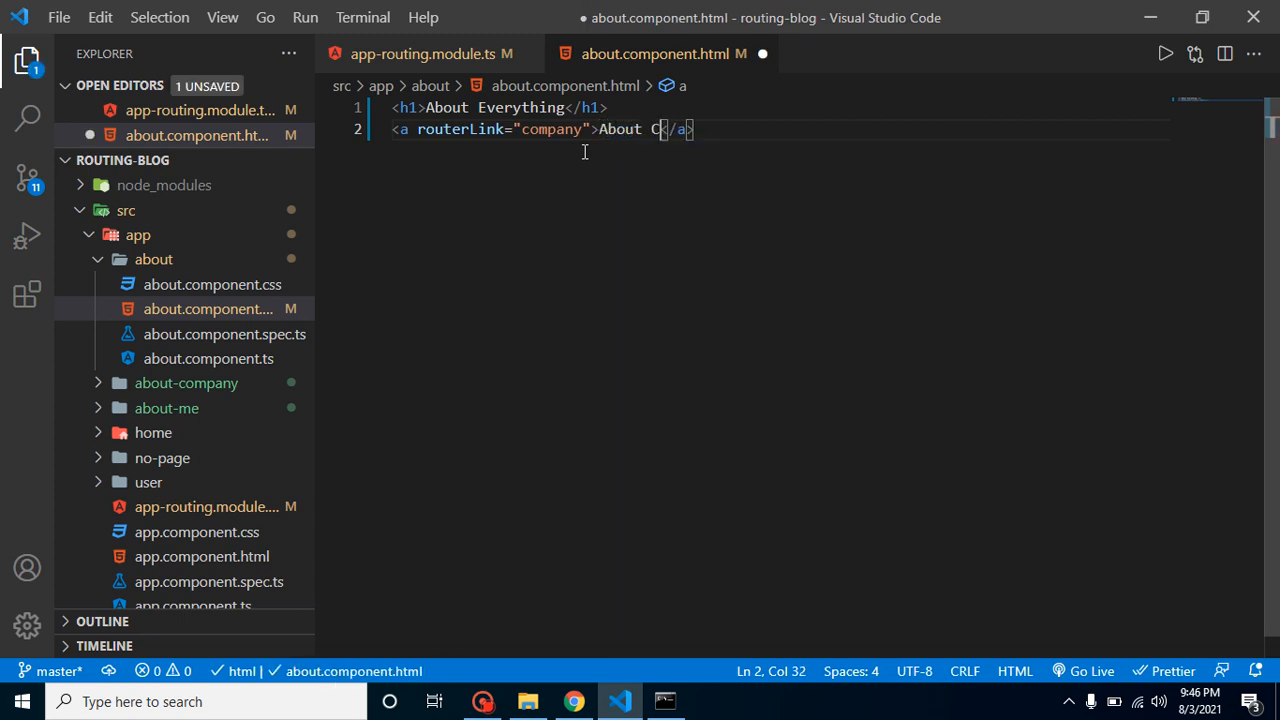
{"action": "type", "text": "omapny"}
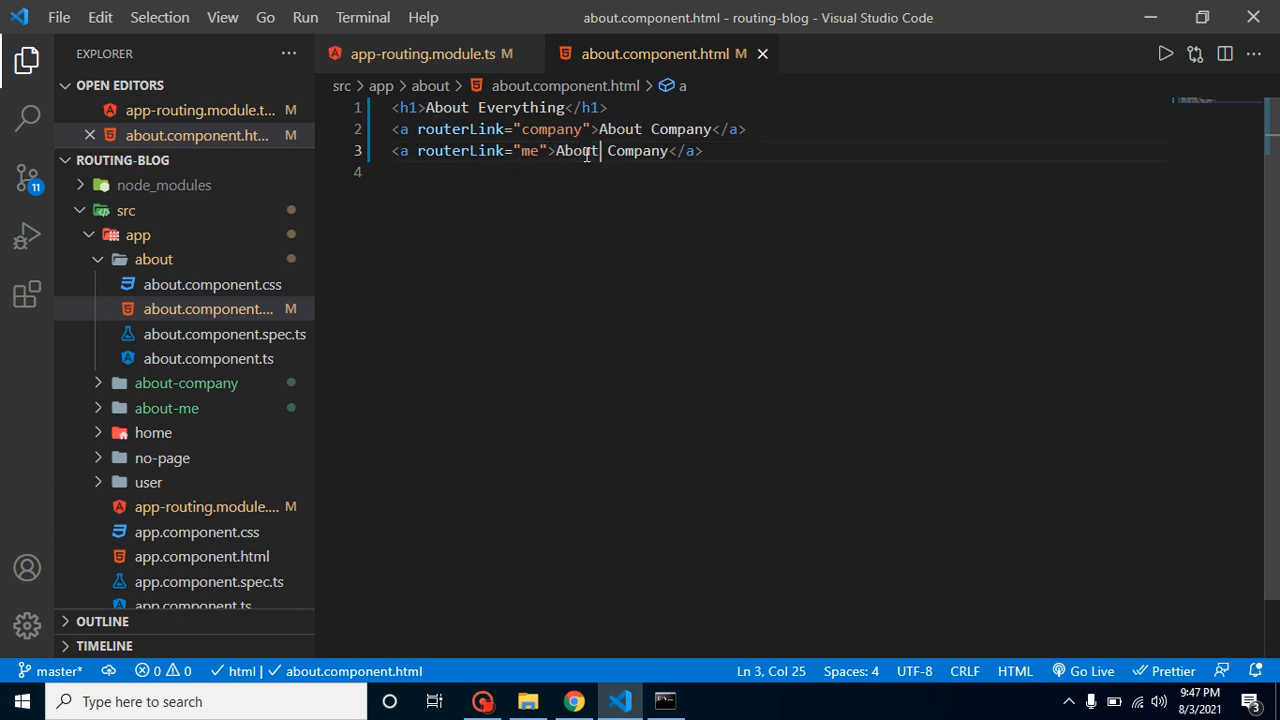
{"action": "type", "text": "Me"}
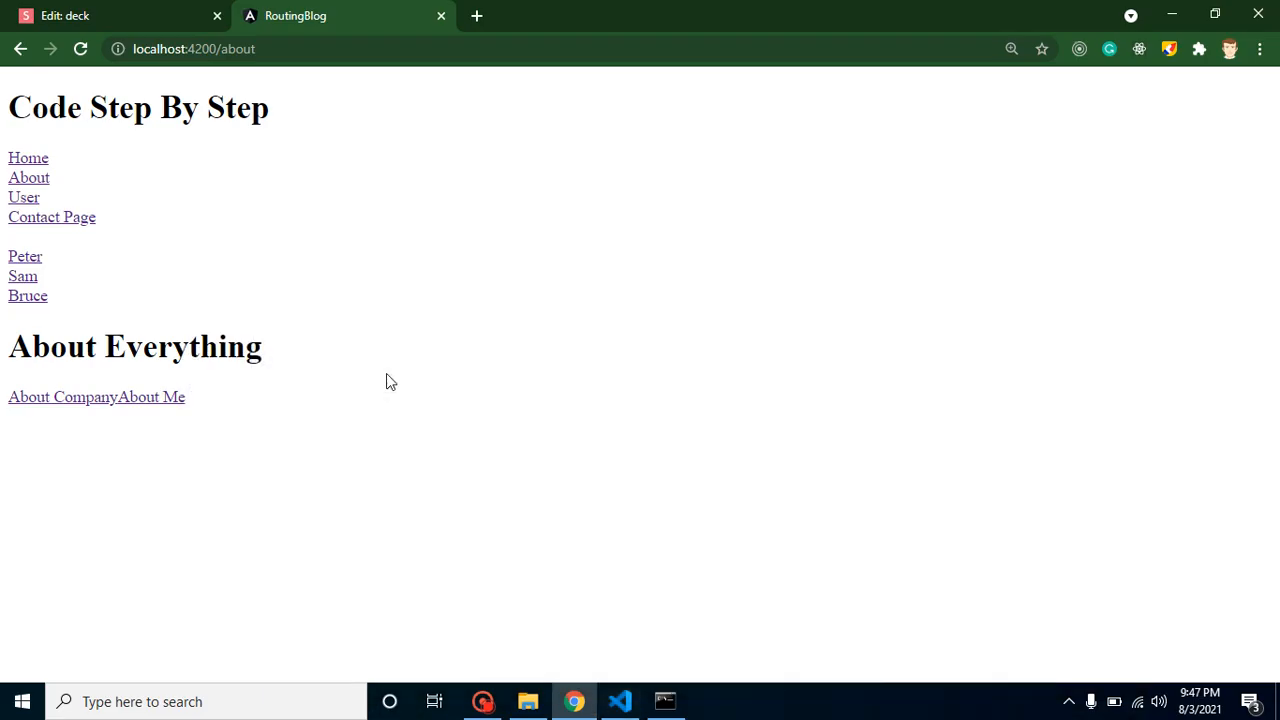
{"action": "mouse_move", "coordinate": [62, 397]}
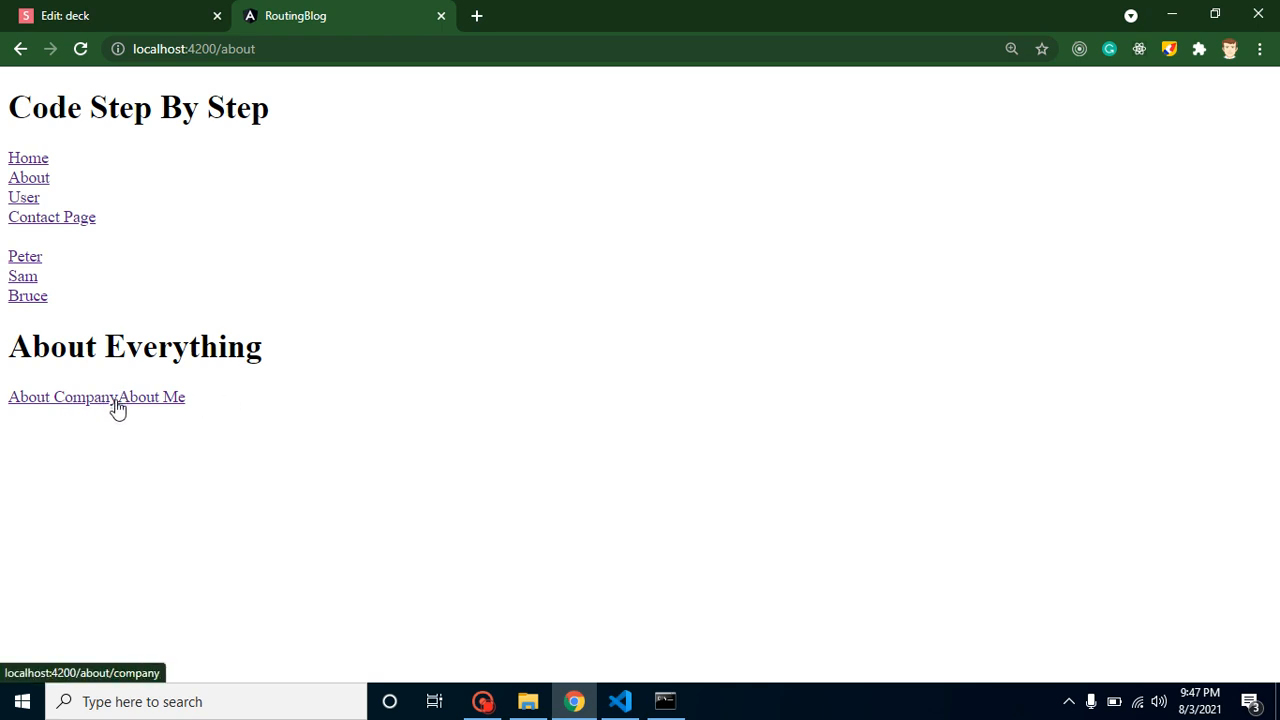
{"action": "mouse_move", "coordinate": [110, 408]}
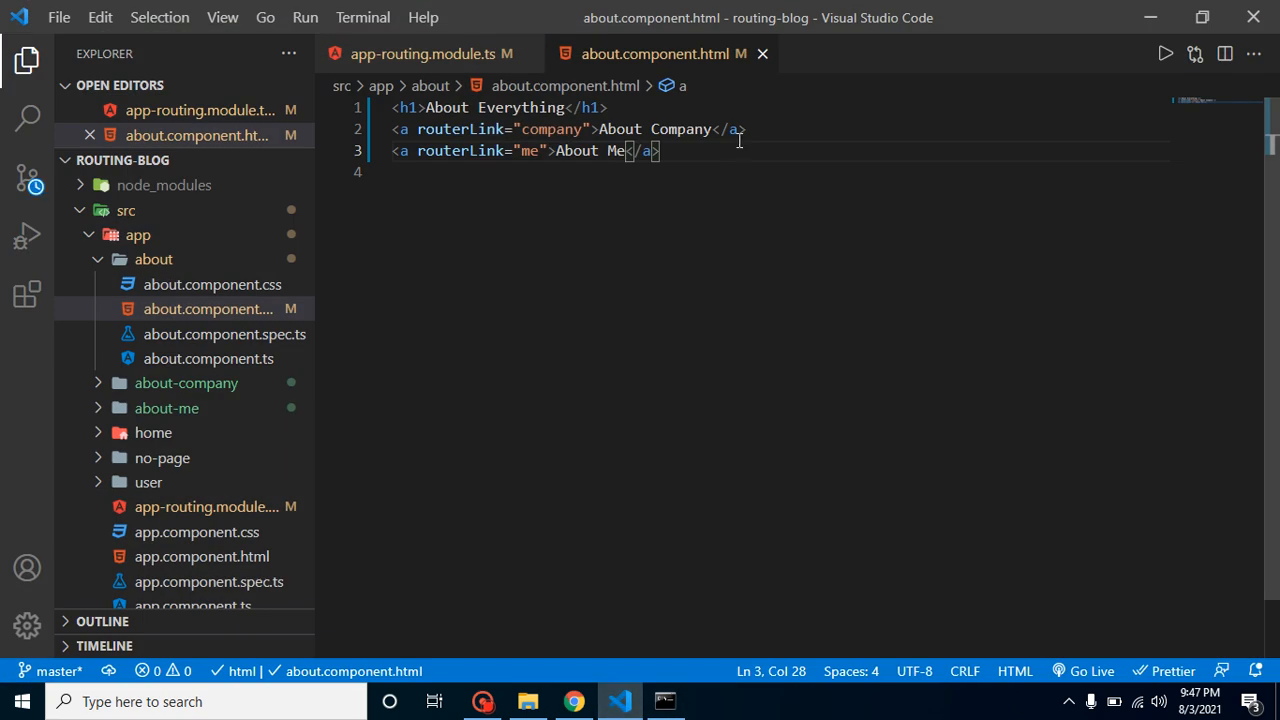
Insert a <br> between the About Company and About Me anchors and save.
{"action": "type", "text": "br"}
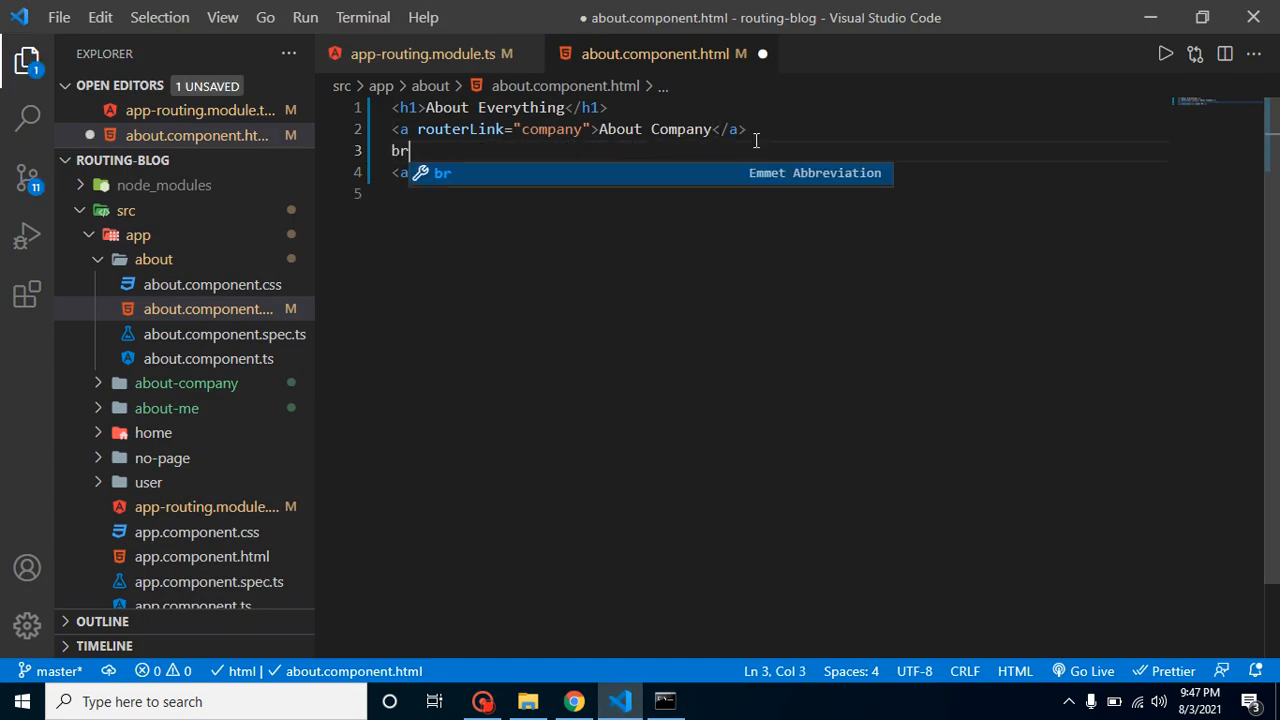
{"action": "key", "text": "Tab"}
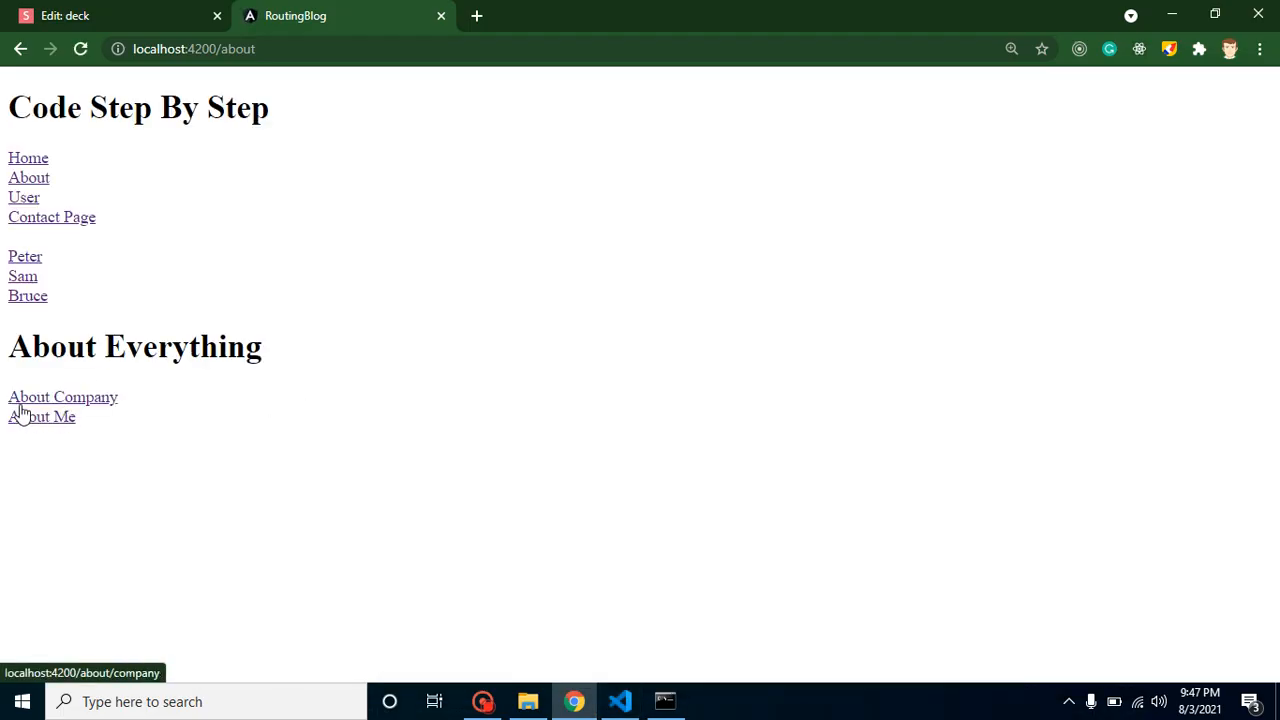
{"action": "mouse_move", "coordinate": [40, 417]}
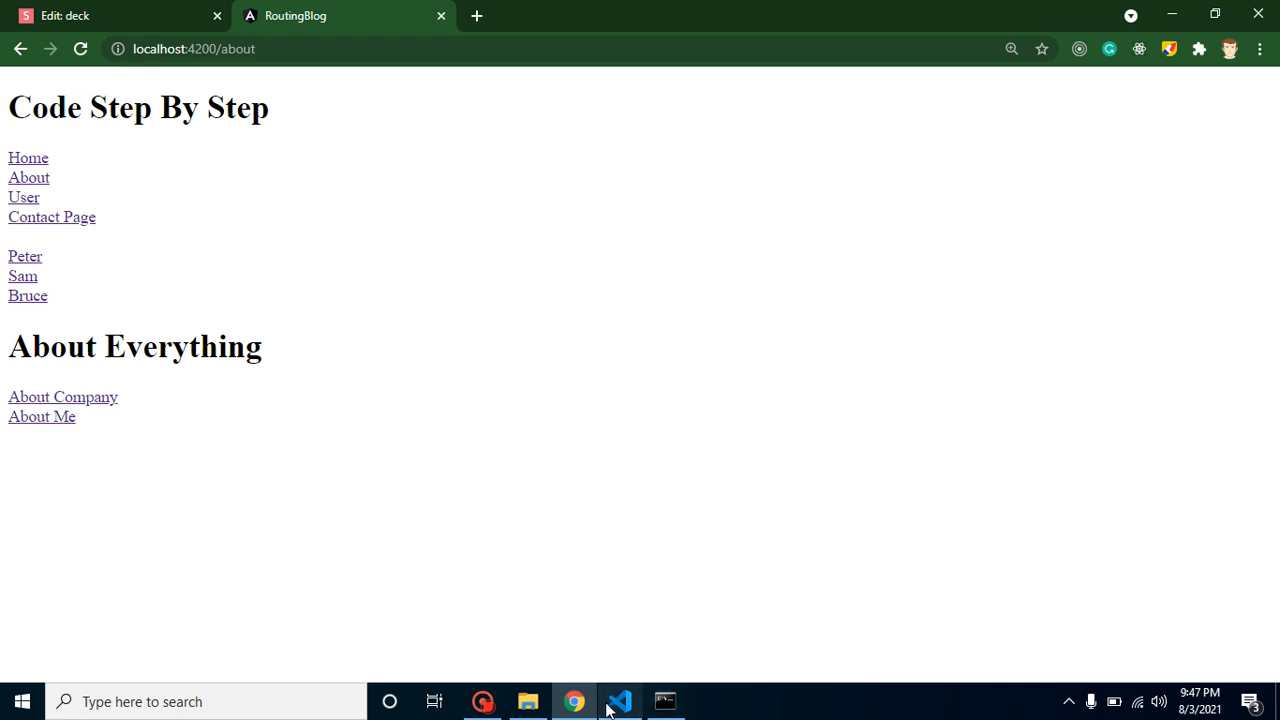
Add <router-outlet></router-outlet> on line 5 below the About Me link.
{"action": "left_click", "coordinate": [619, 701]}
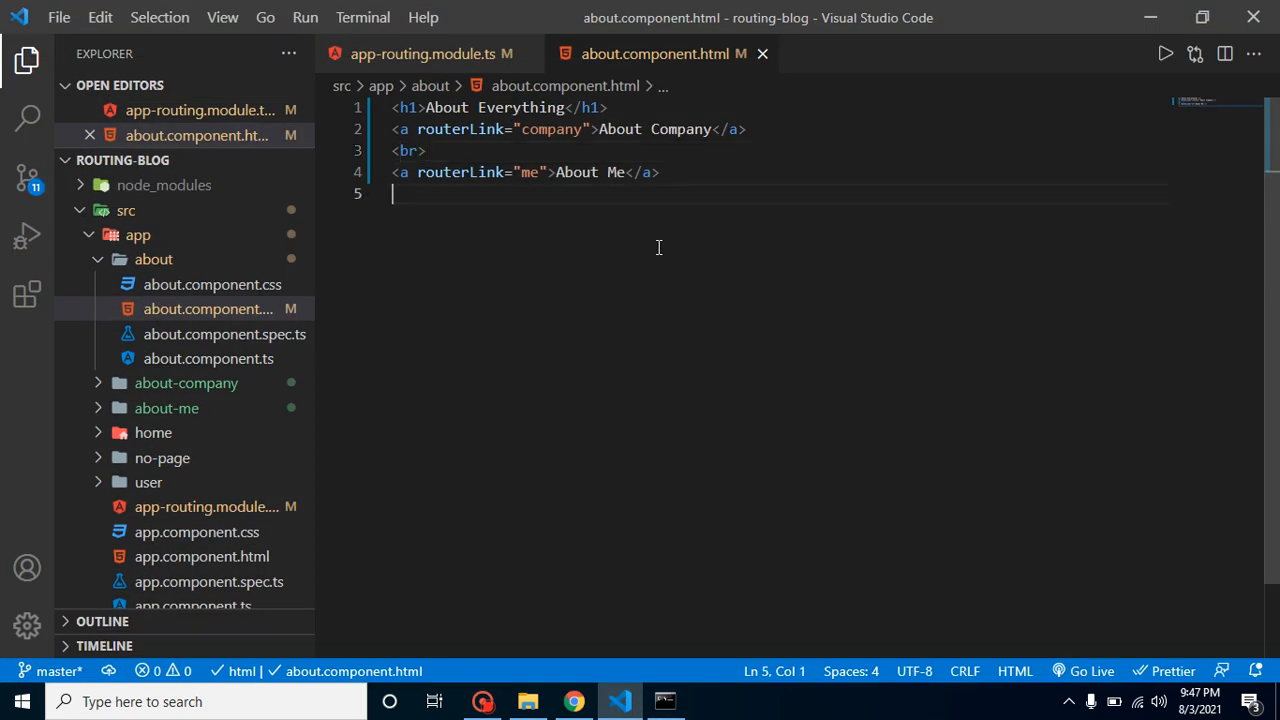
{"action": "type", "text": "<rou"}
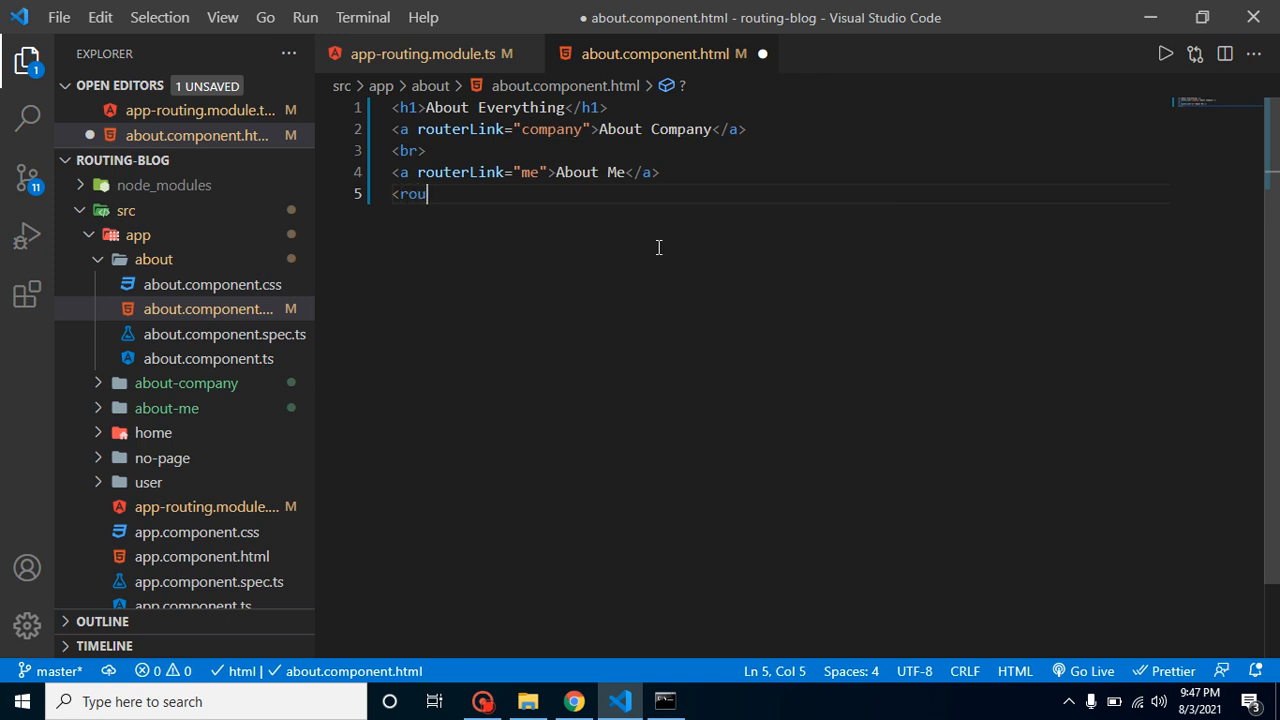
{"action": "type", "text": "ter-outlet></router-outlet>"}
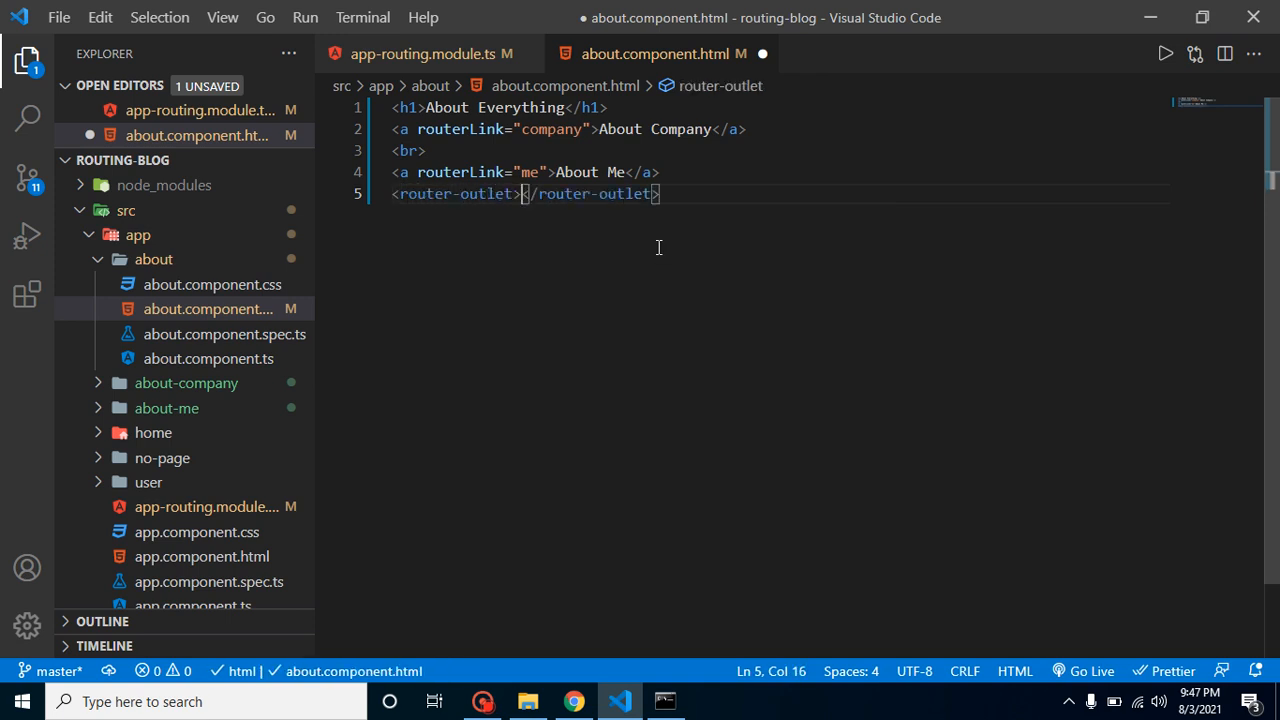
{"action": "double_click", "coordinate": [455, 193]}
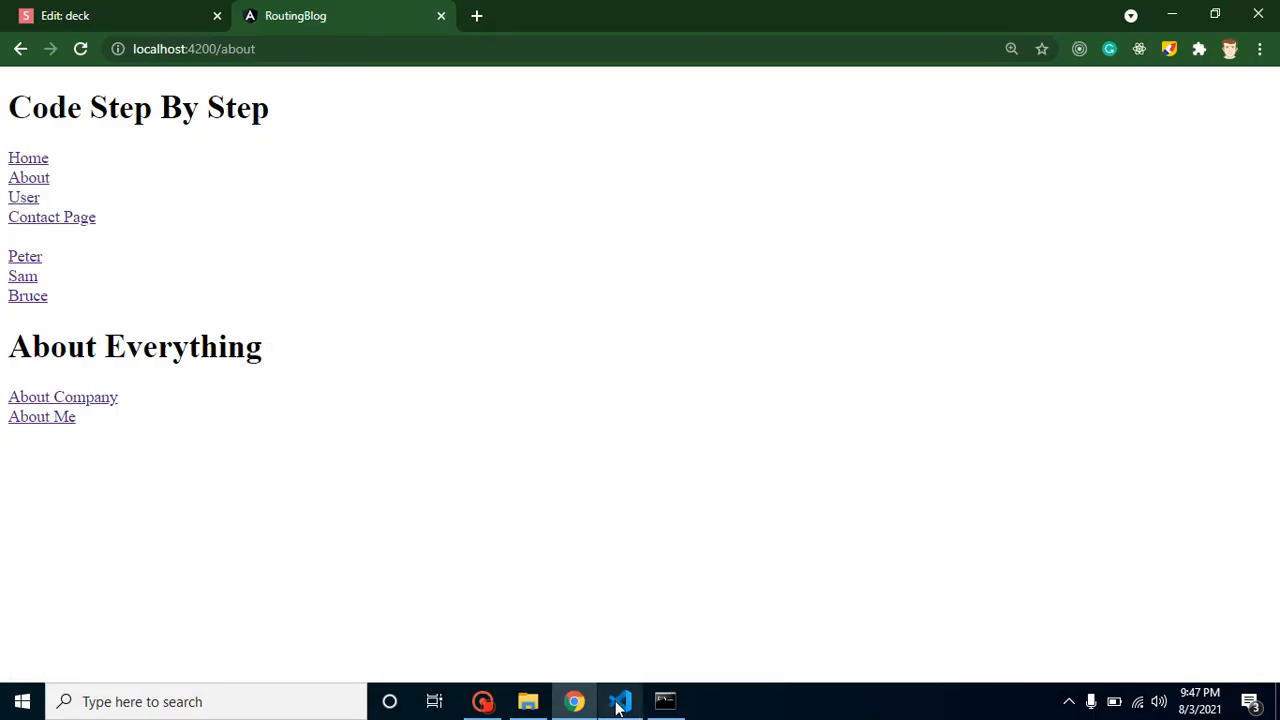
Save the template in VS Code and navigate back to the About page in Chrome.
{"action": "left_click", "coordinate": [620, 701]}
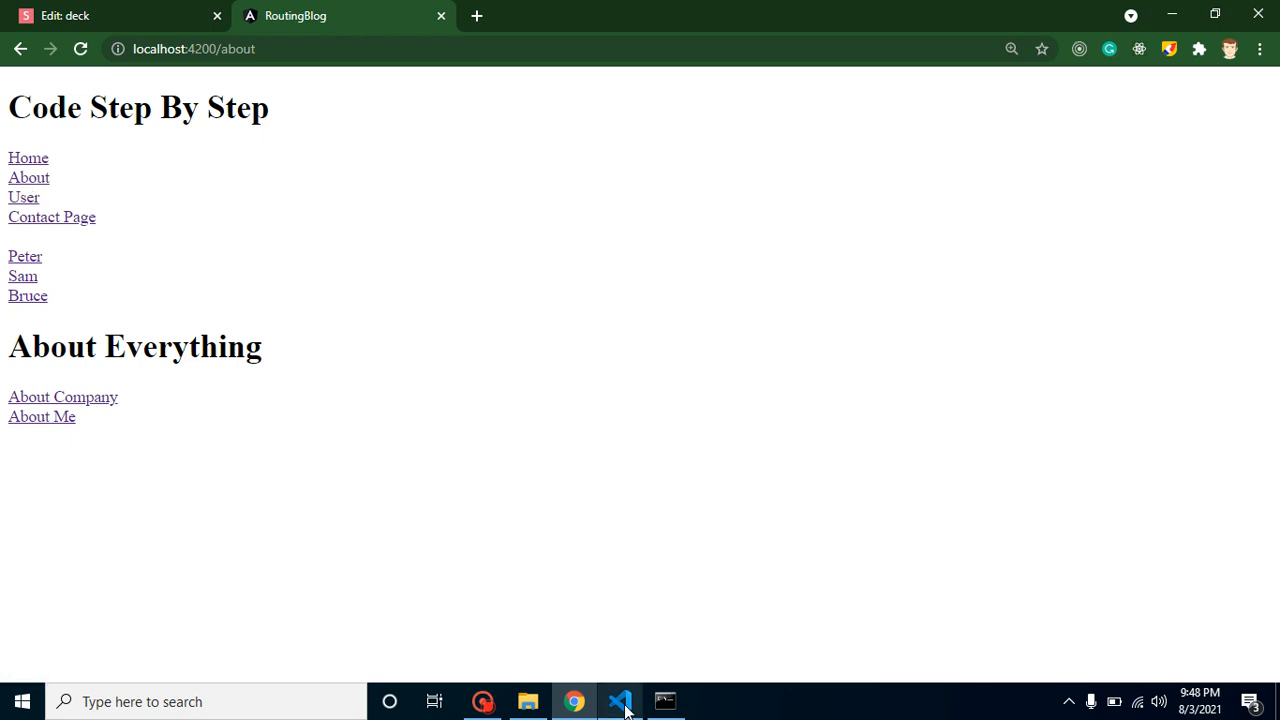
{"action": "left_click", "coordinate": [620, 701]}
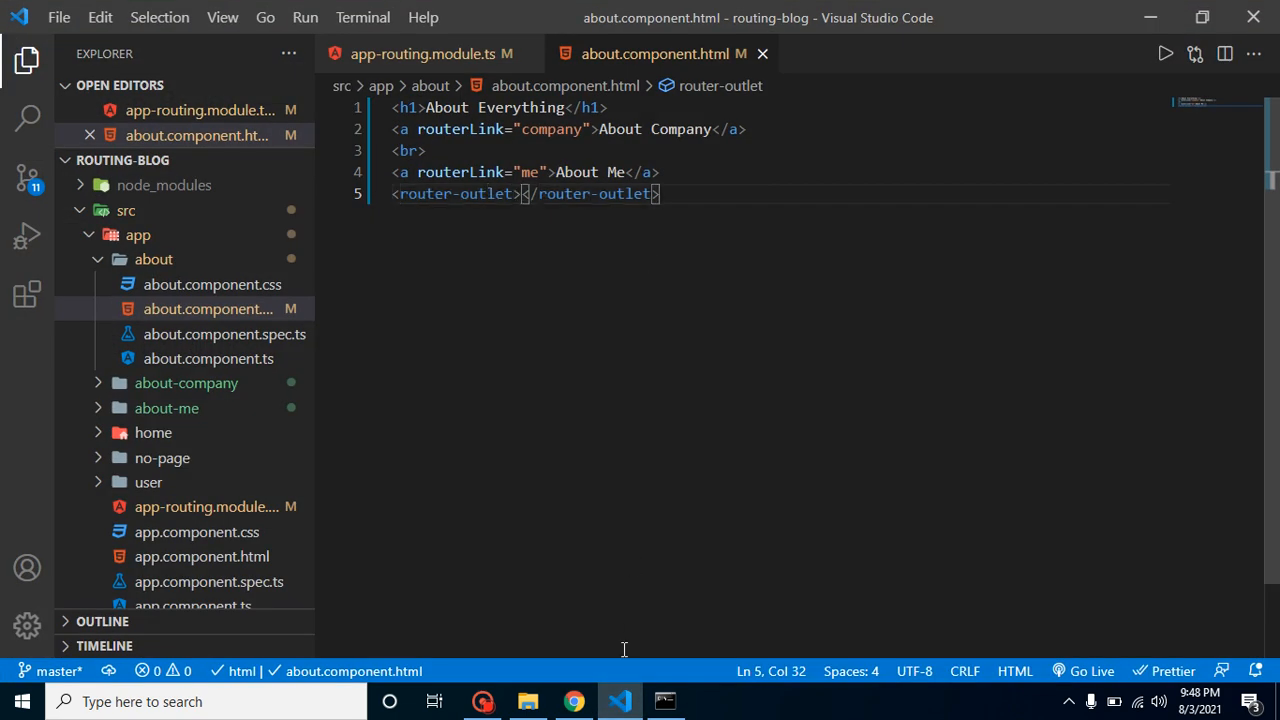
{"action": "left_click", "coordinate": [573, 701]}
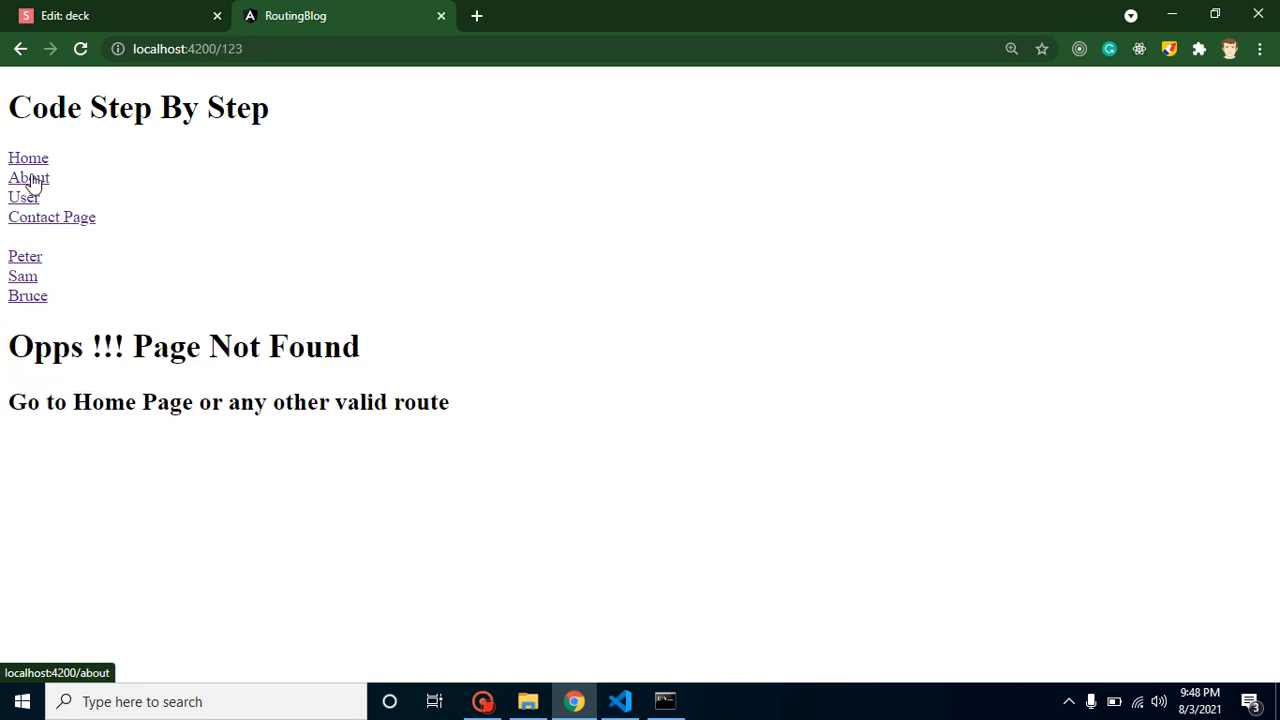
{"action": "left_click", "coordinate": [28, 177]}
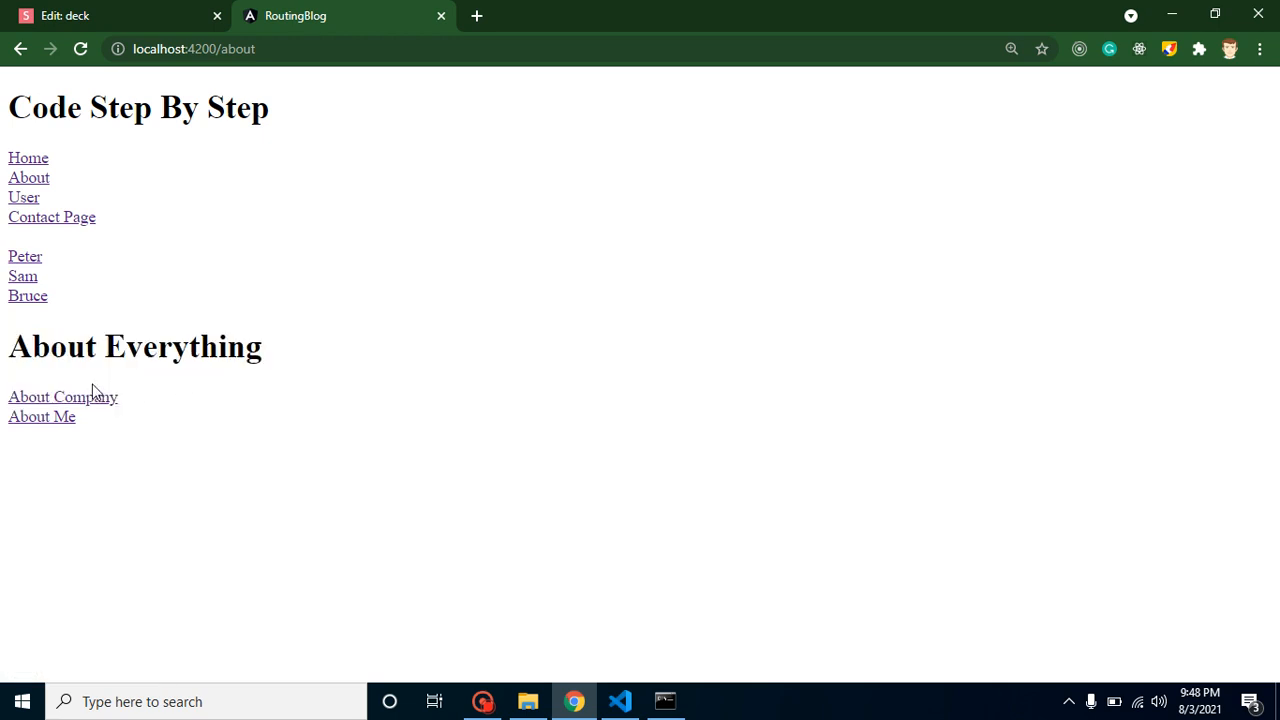
{"action": "mouse_move", "coordinate": [62, 396]}
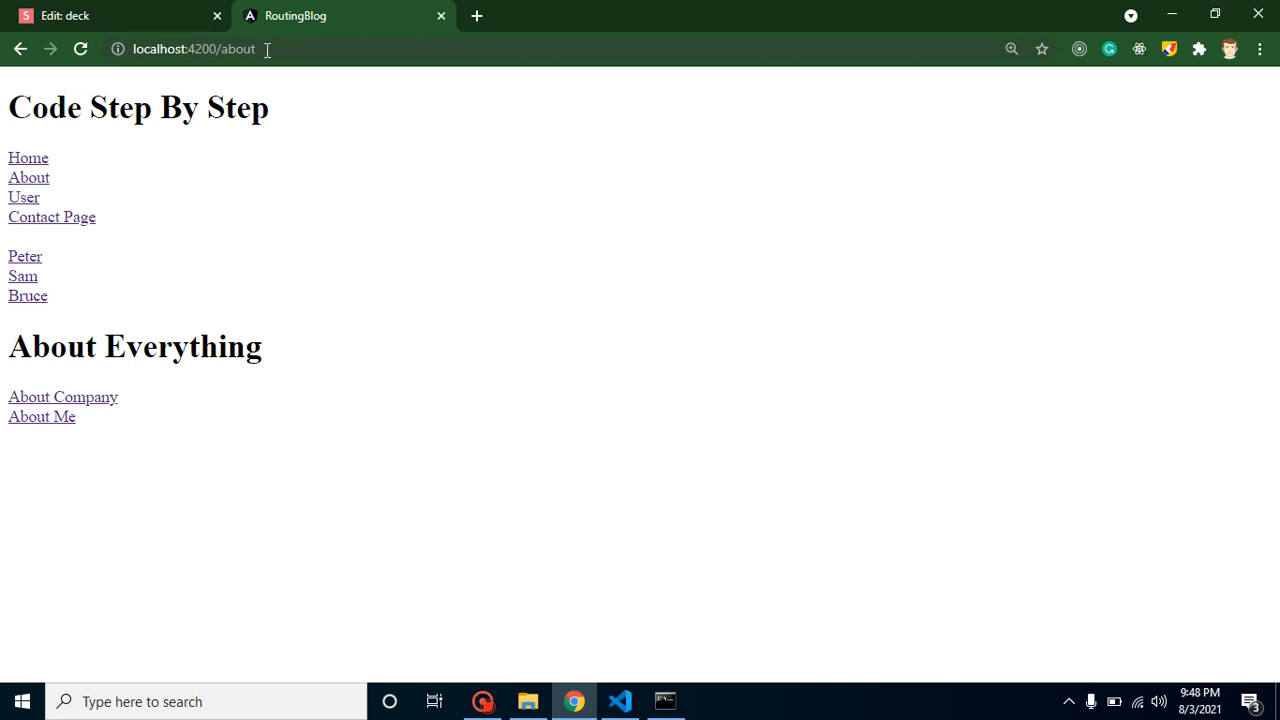
Follow About Company, About Me, then About Company again to see each child page render.
{"action": "left_click", "coordinate": [62, 397]}
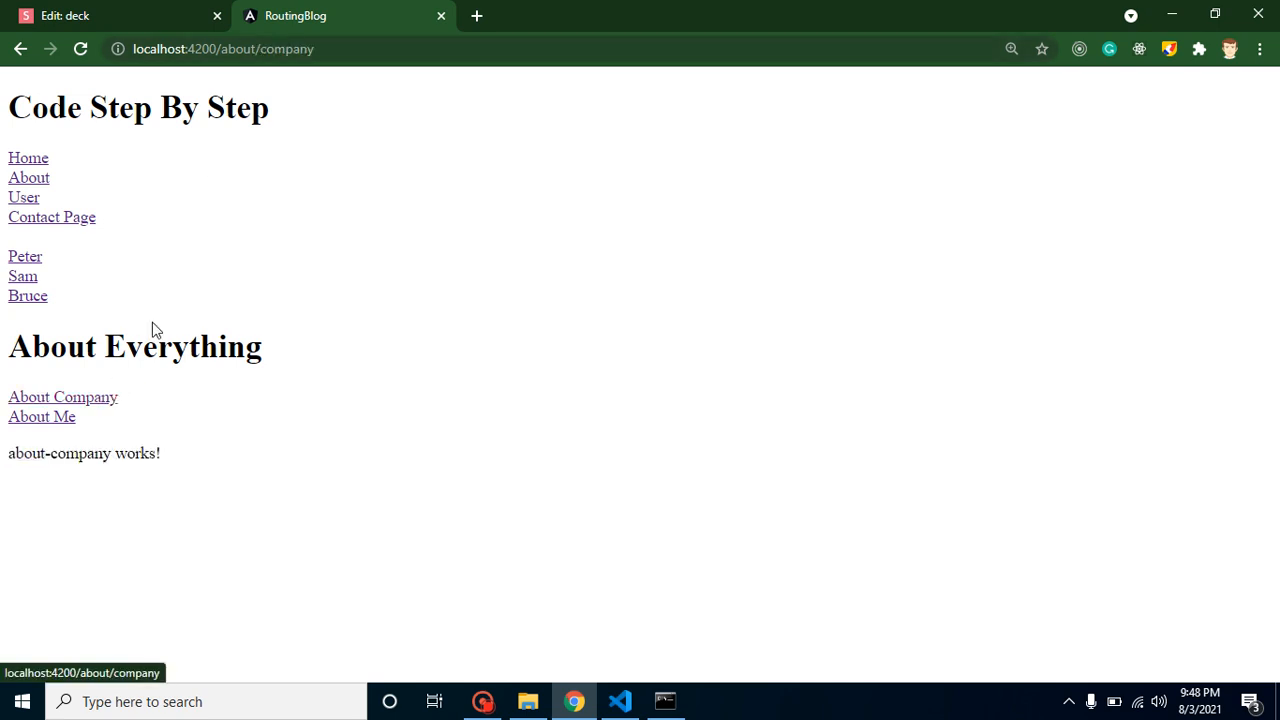
{"action": "mouse_move", "coordinate": [41, 416]}
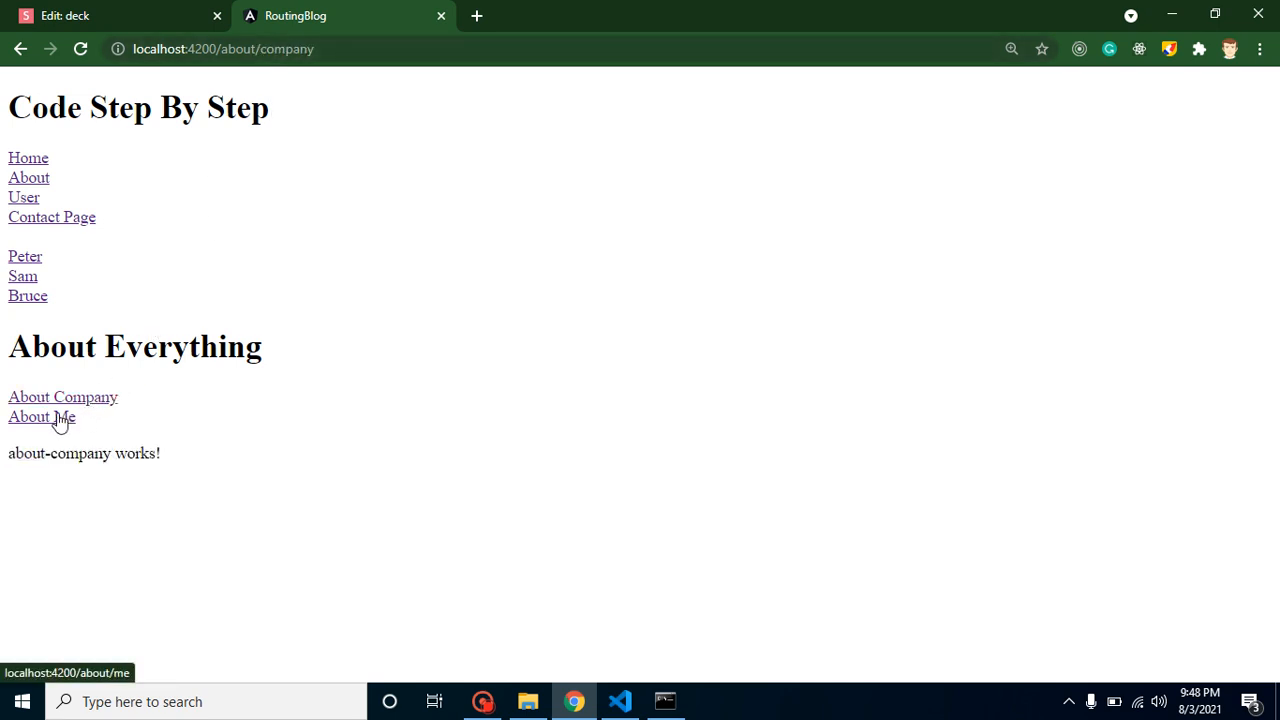
{"action": "left_click", "coordinate": [41, 417]}
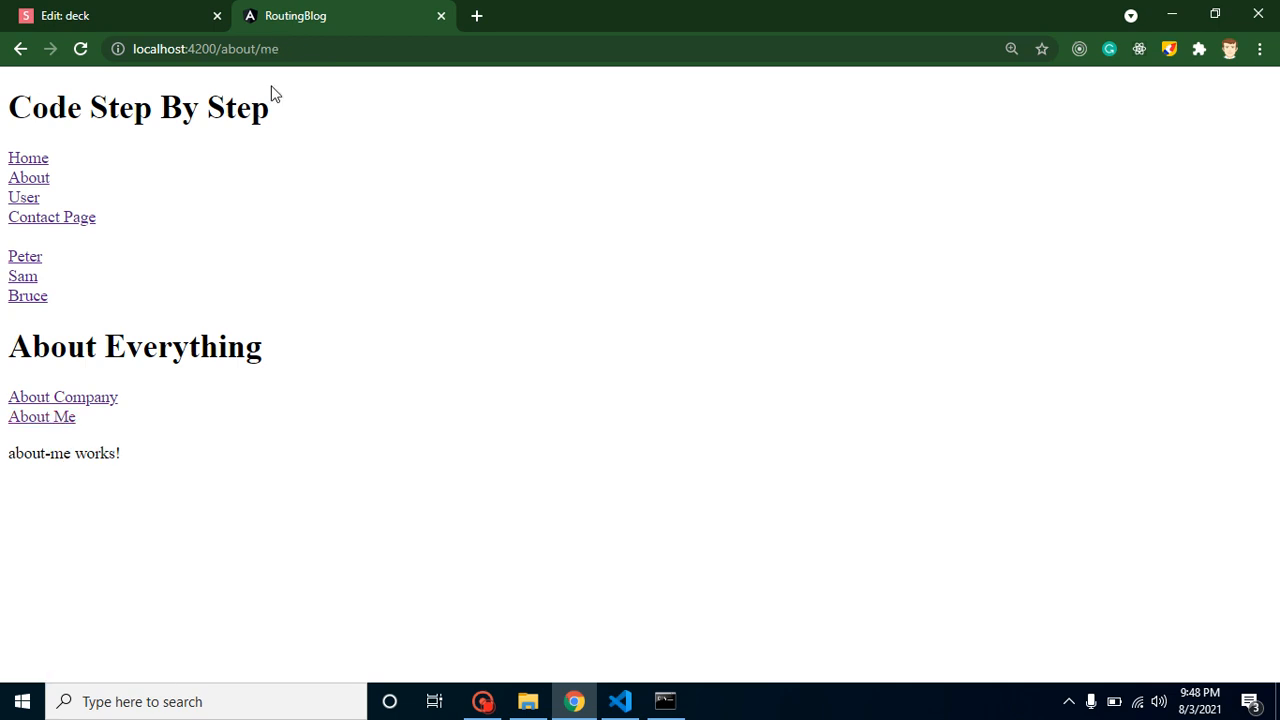
{"action": "mouse_move", "coordinate": [88, 395]}
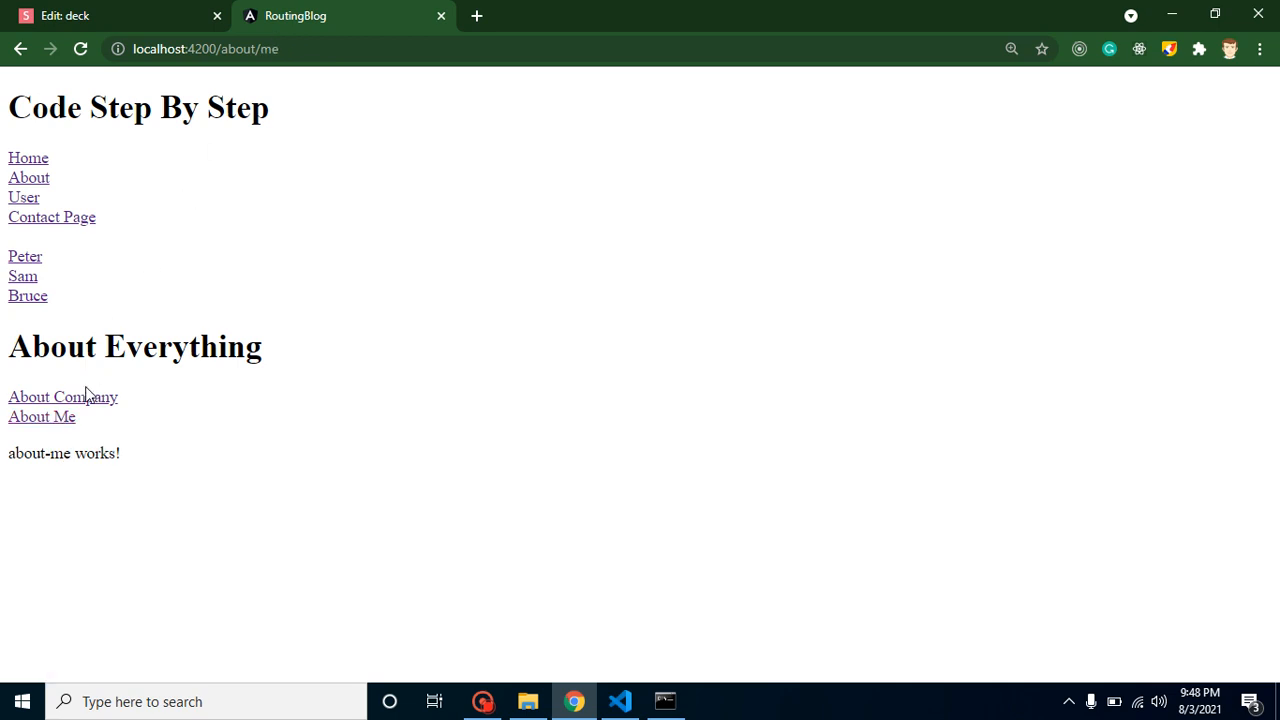
{"action": "left_click", "coordinate": [62, 397]}
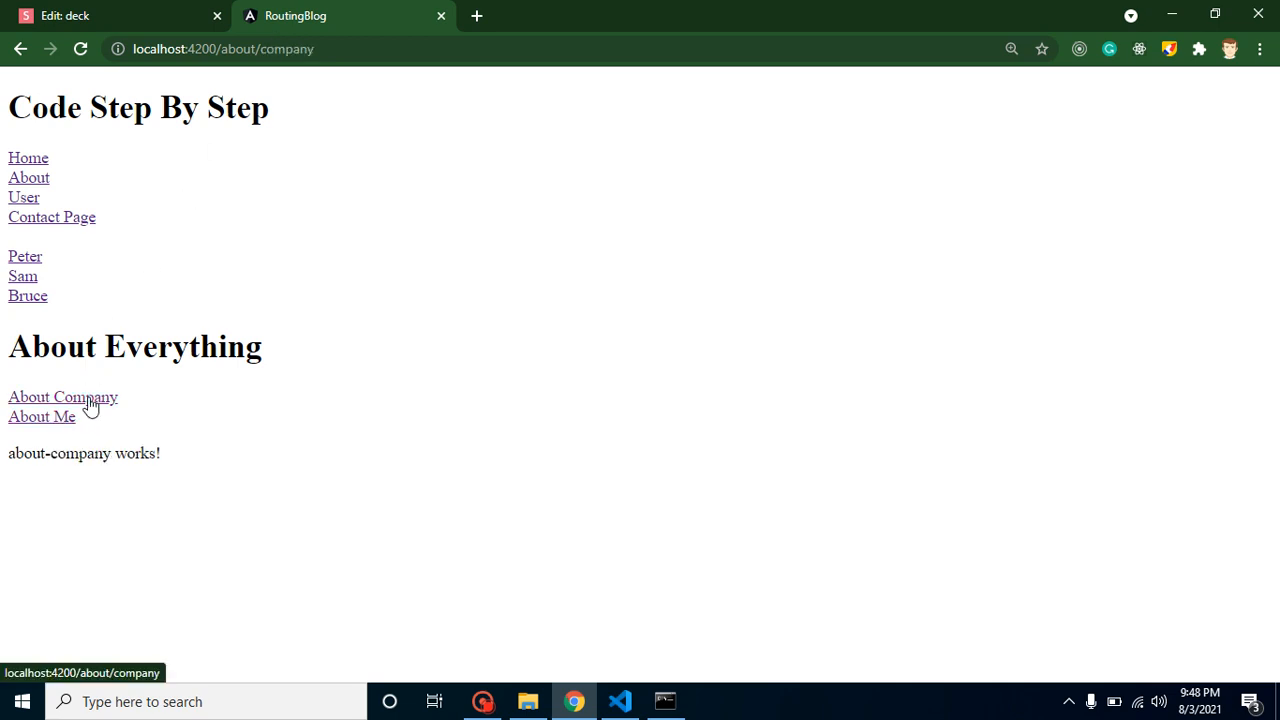